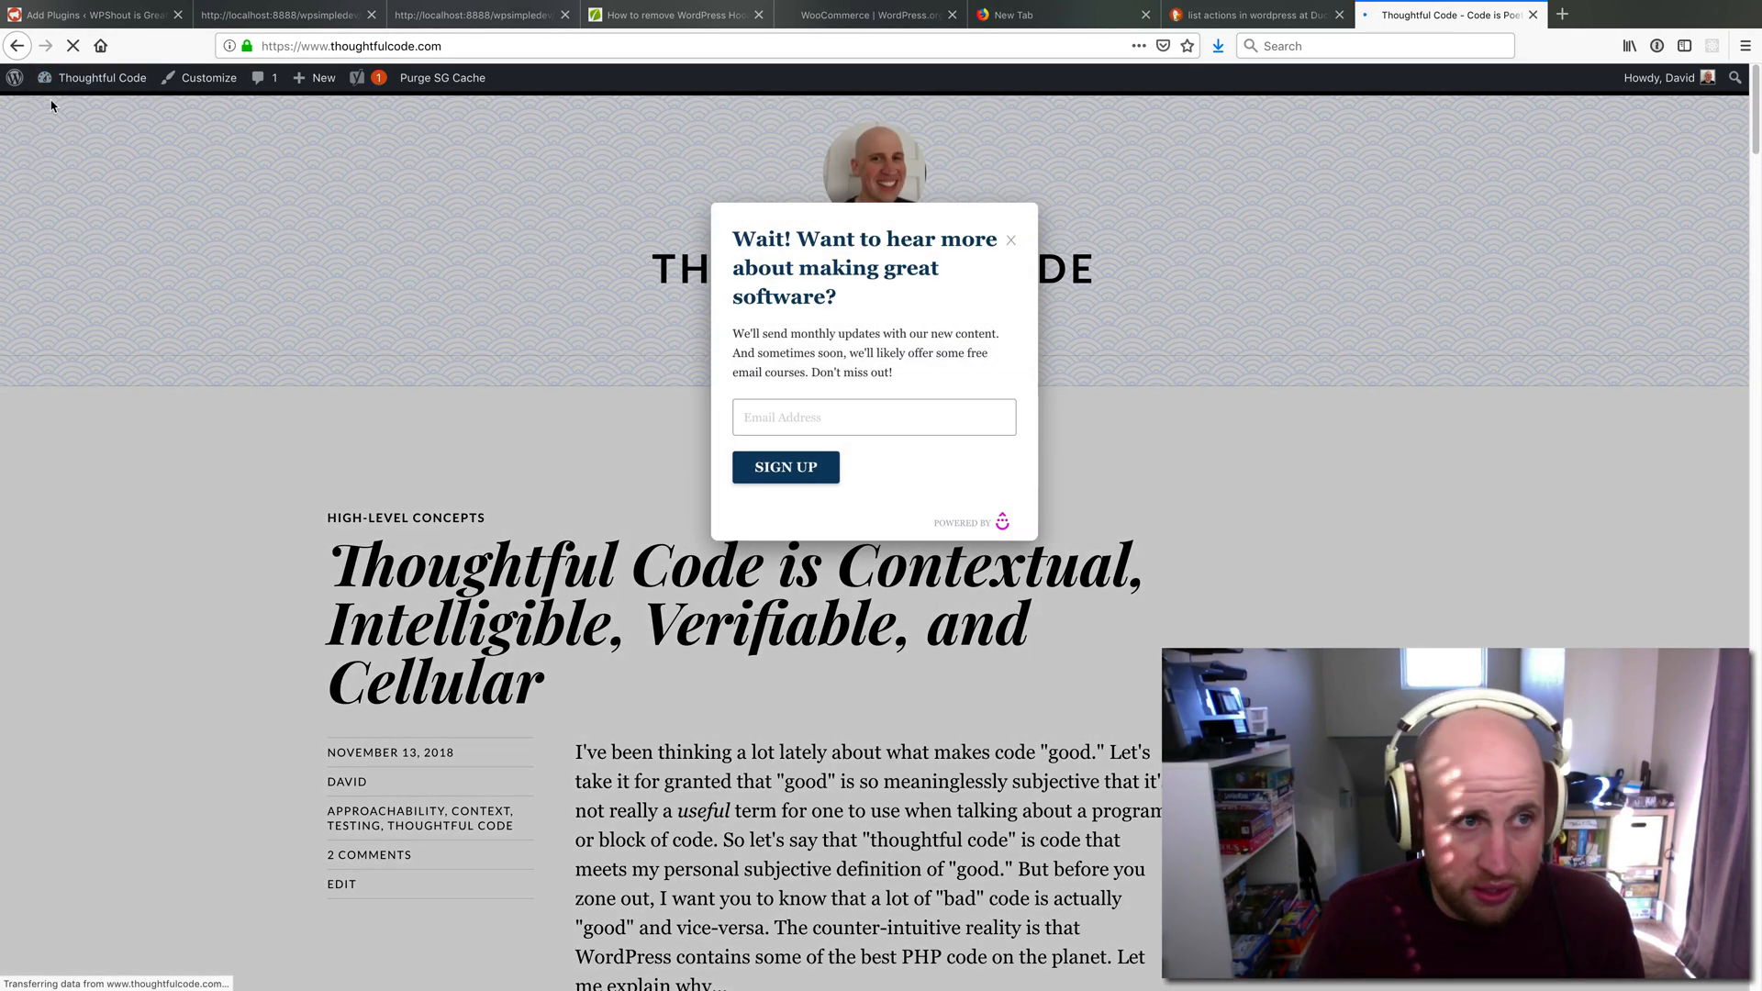
Go from the public post to the Thoughtful Code admin dashboard and head toward Plugins
{"action": "left_click", "coordinate": [99, 77]}
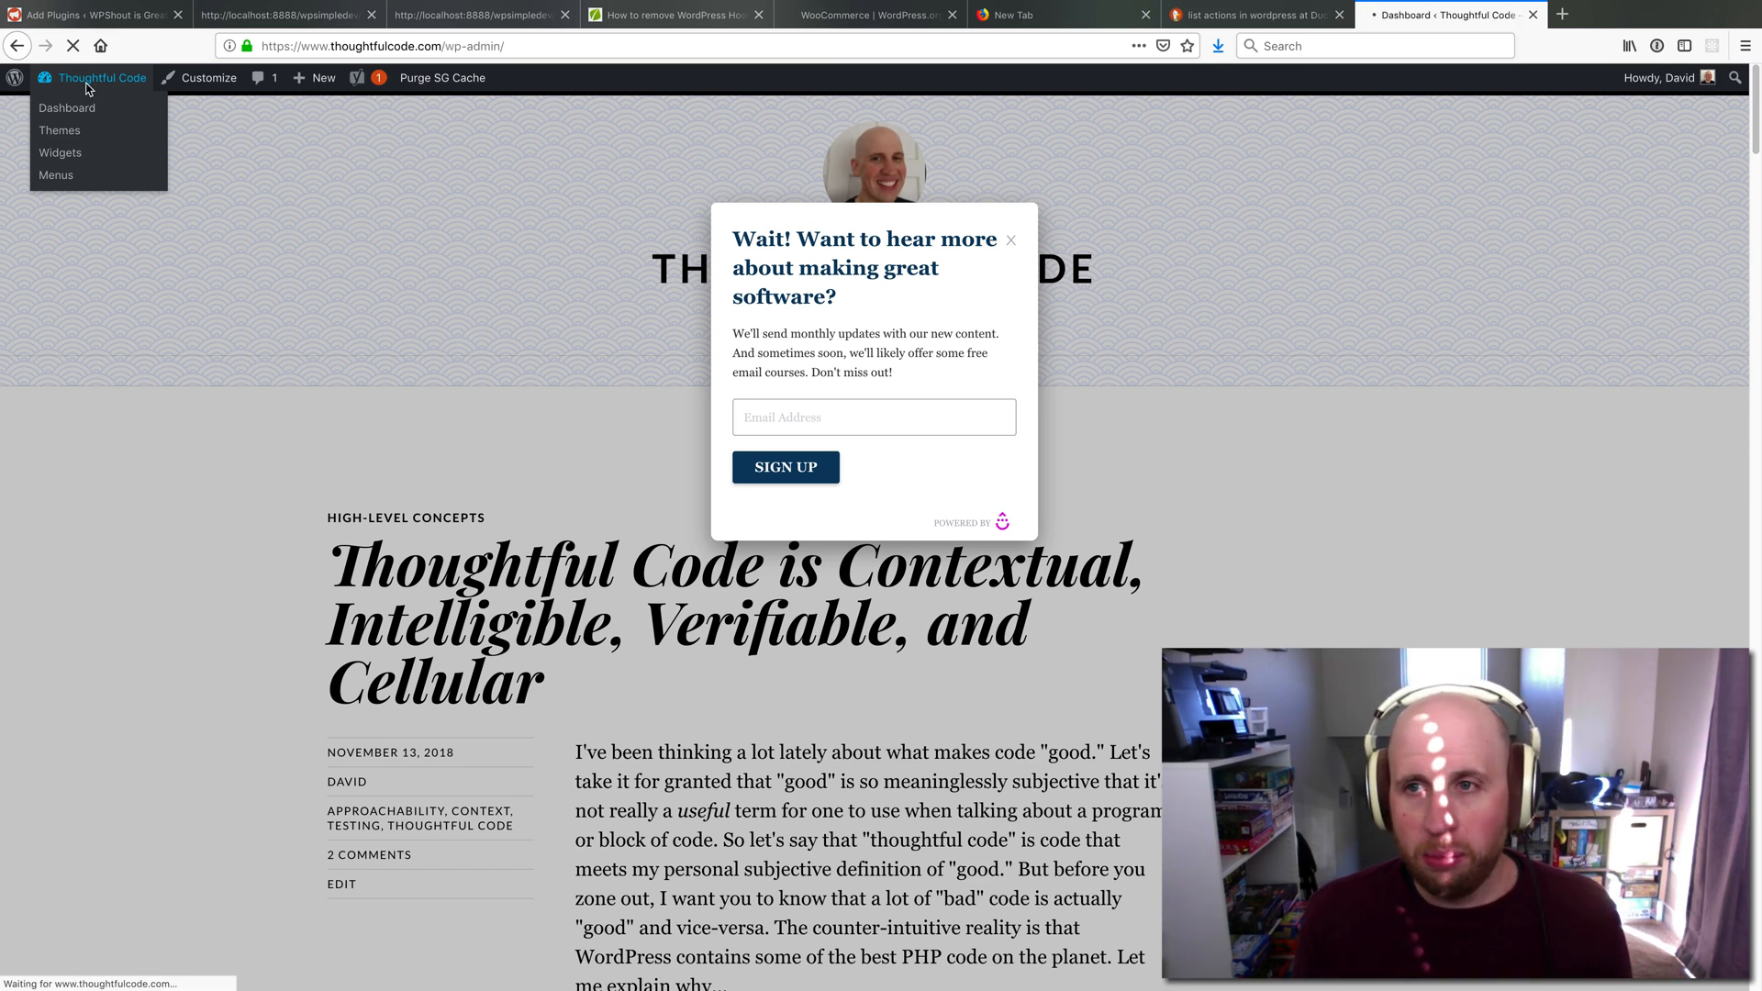
{"action": "left_click", "coordinate": [68, 109]}
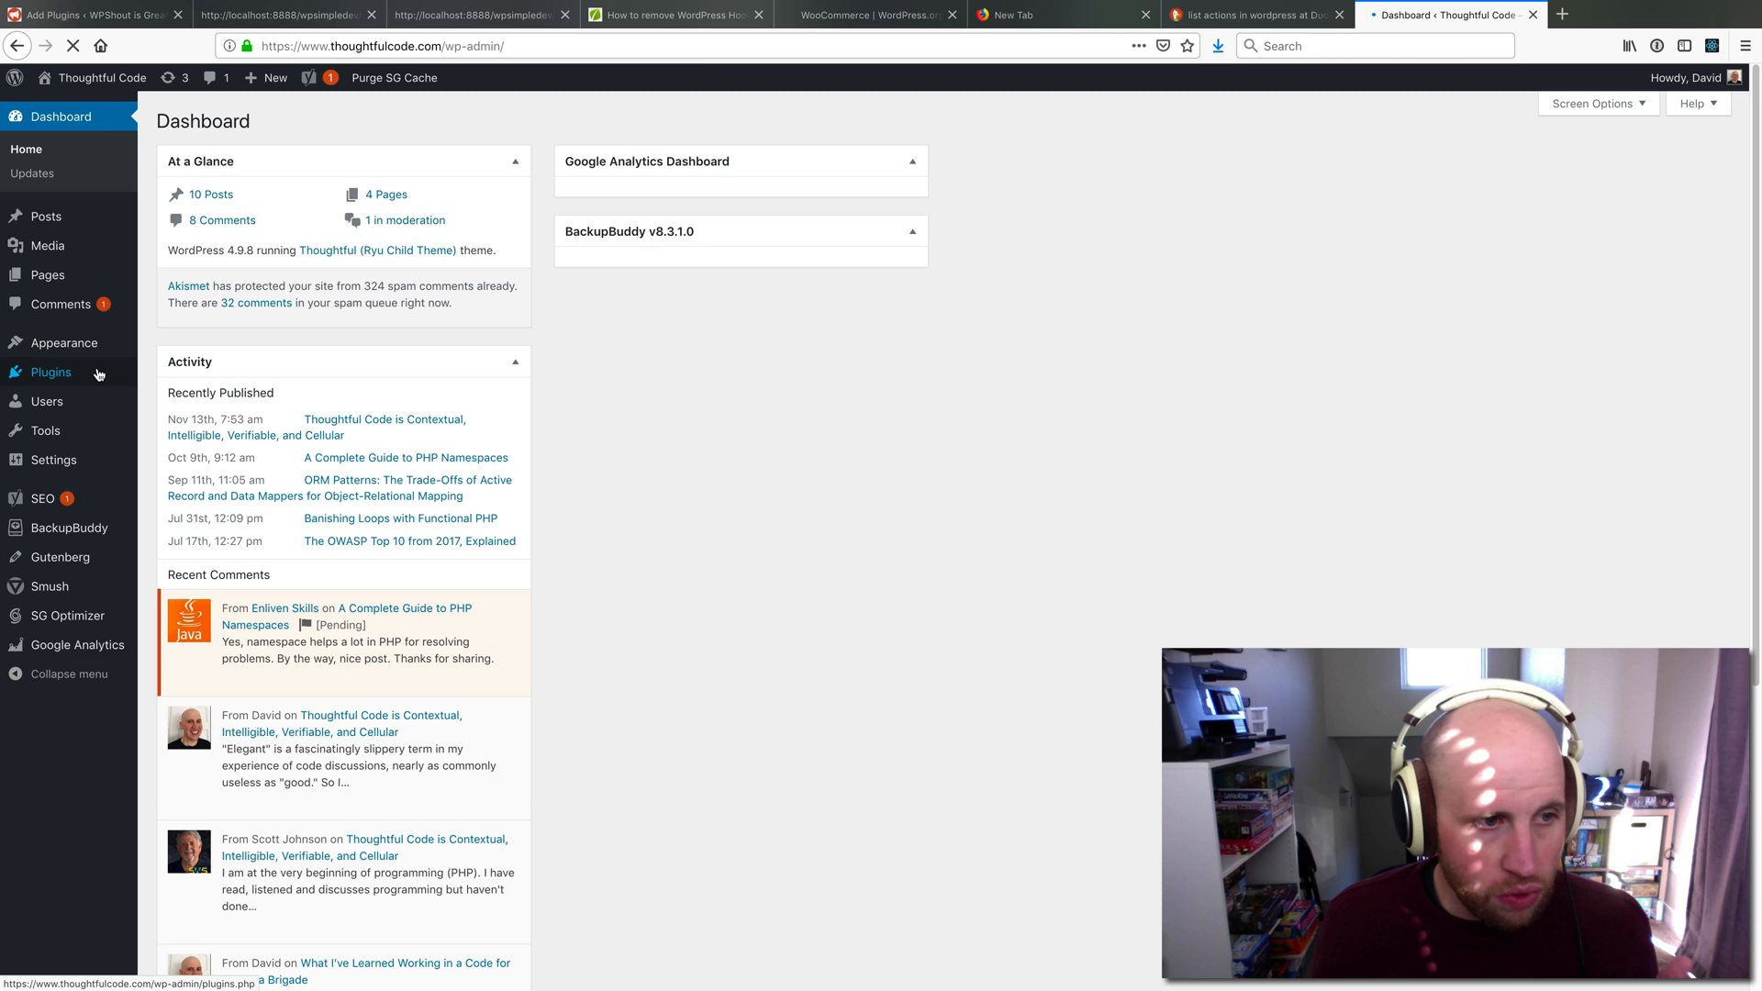
{"action": "left_click", "coordinate": [52, 373]}
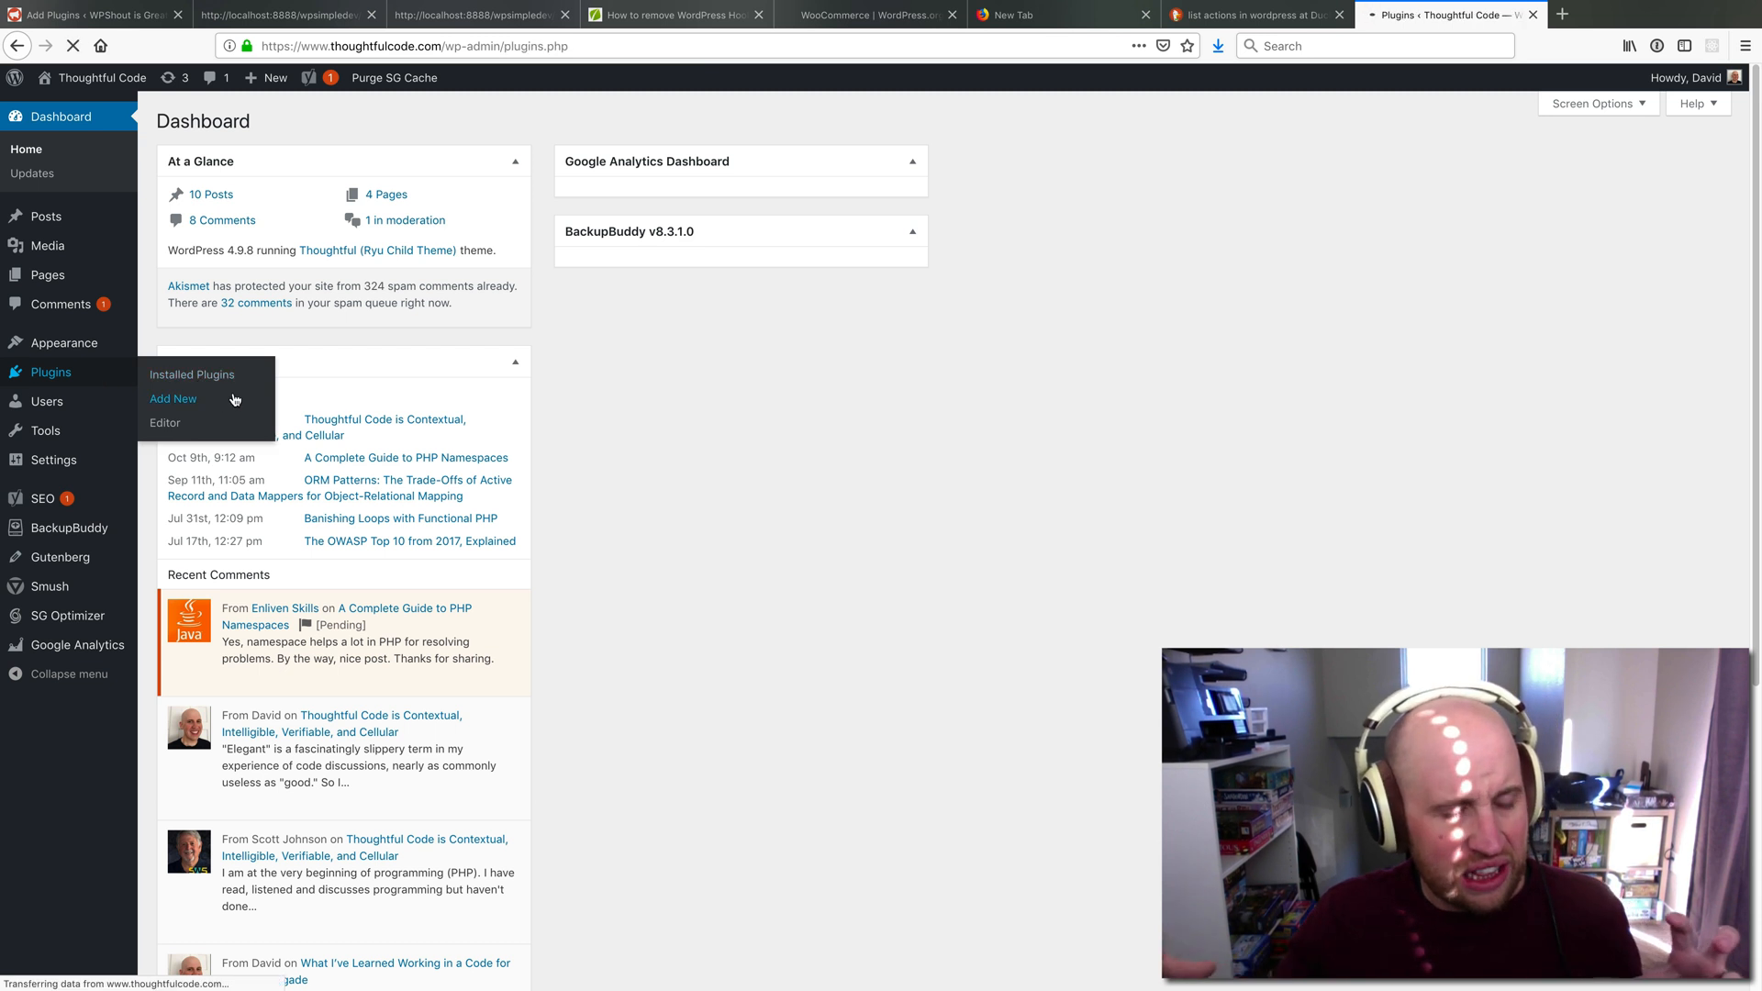
View the Installed Plugins list of 12 plugins, then start toward Add New
{"action": "left_click", "coordinate": [193, 375]}
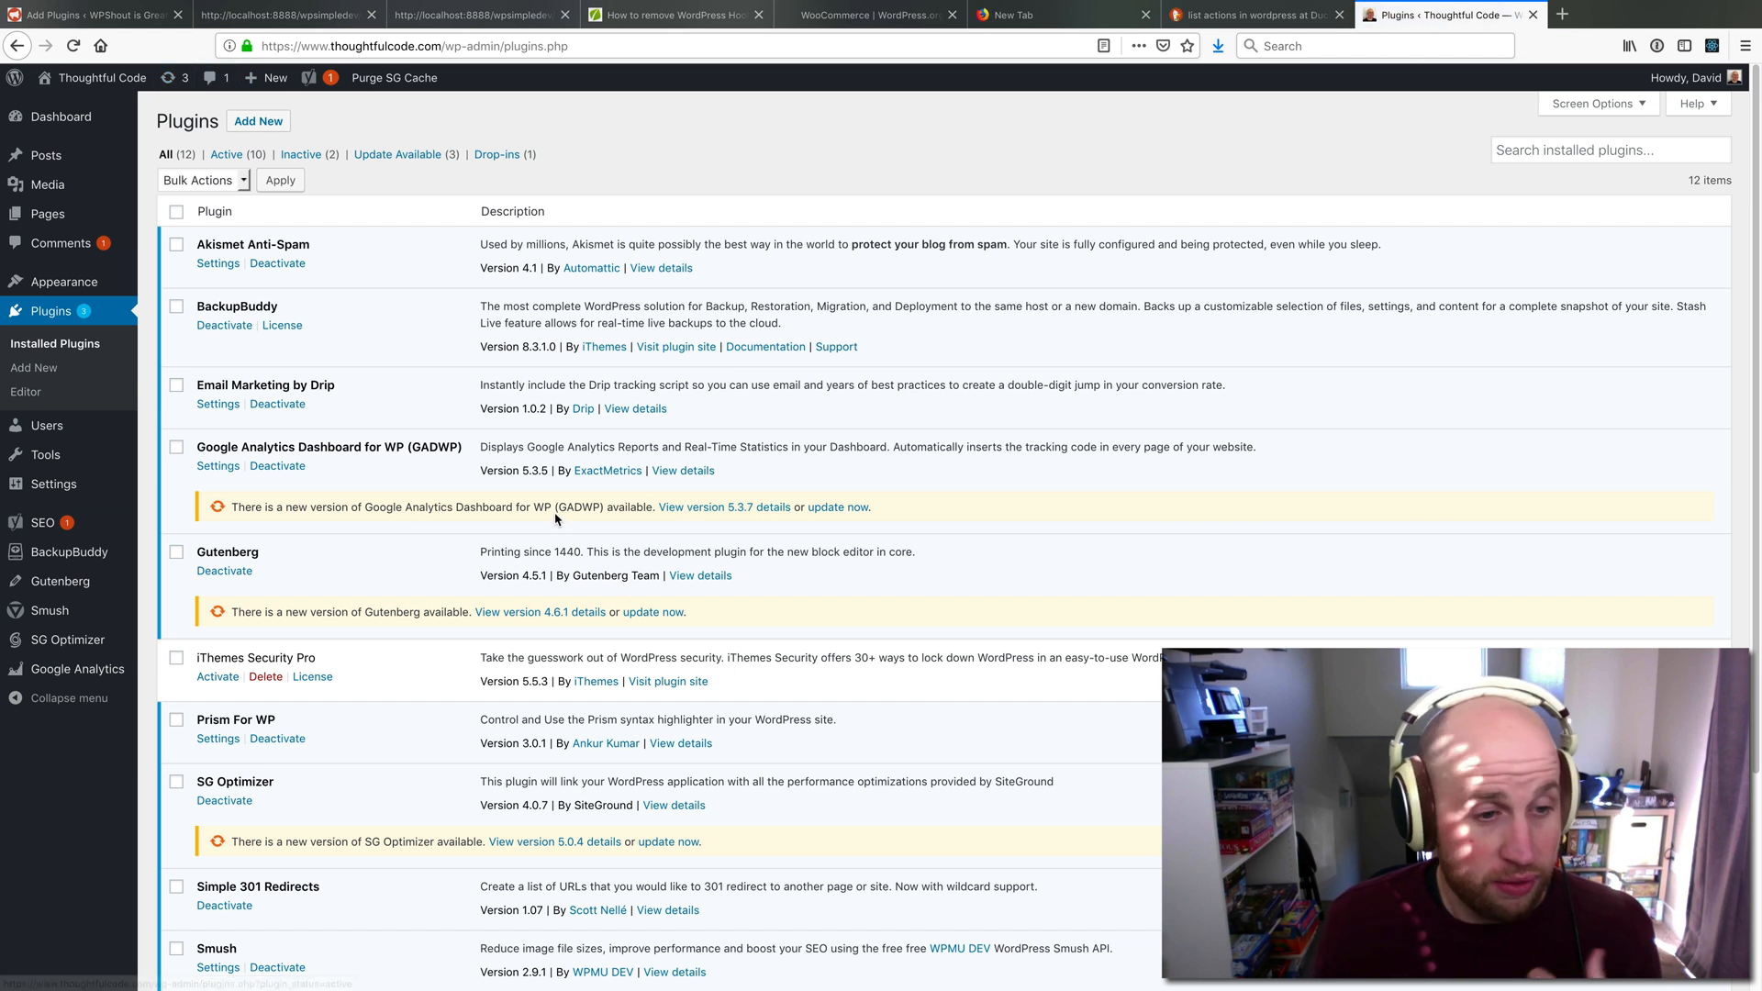
{"action": "scroll", "scroll_direction": "down", "scroll_amount": 3}
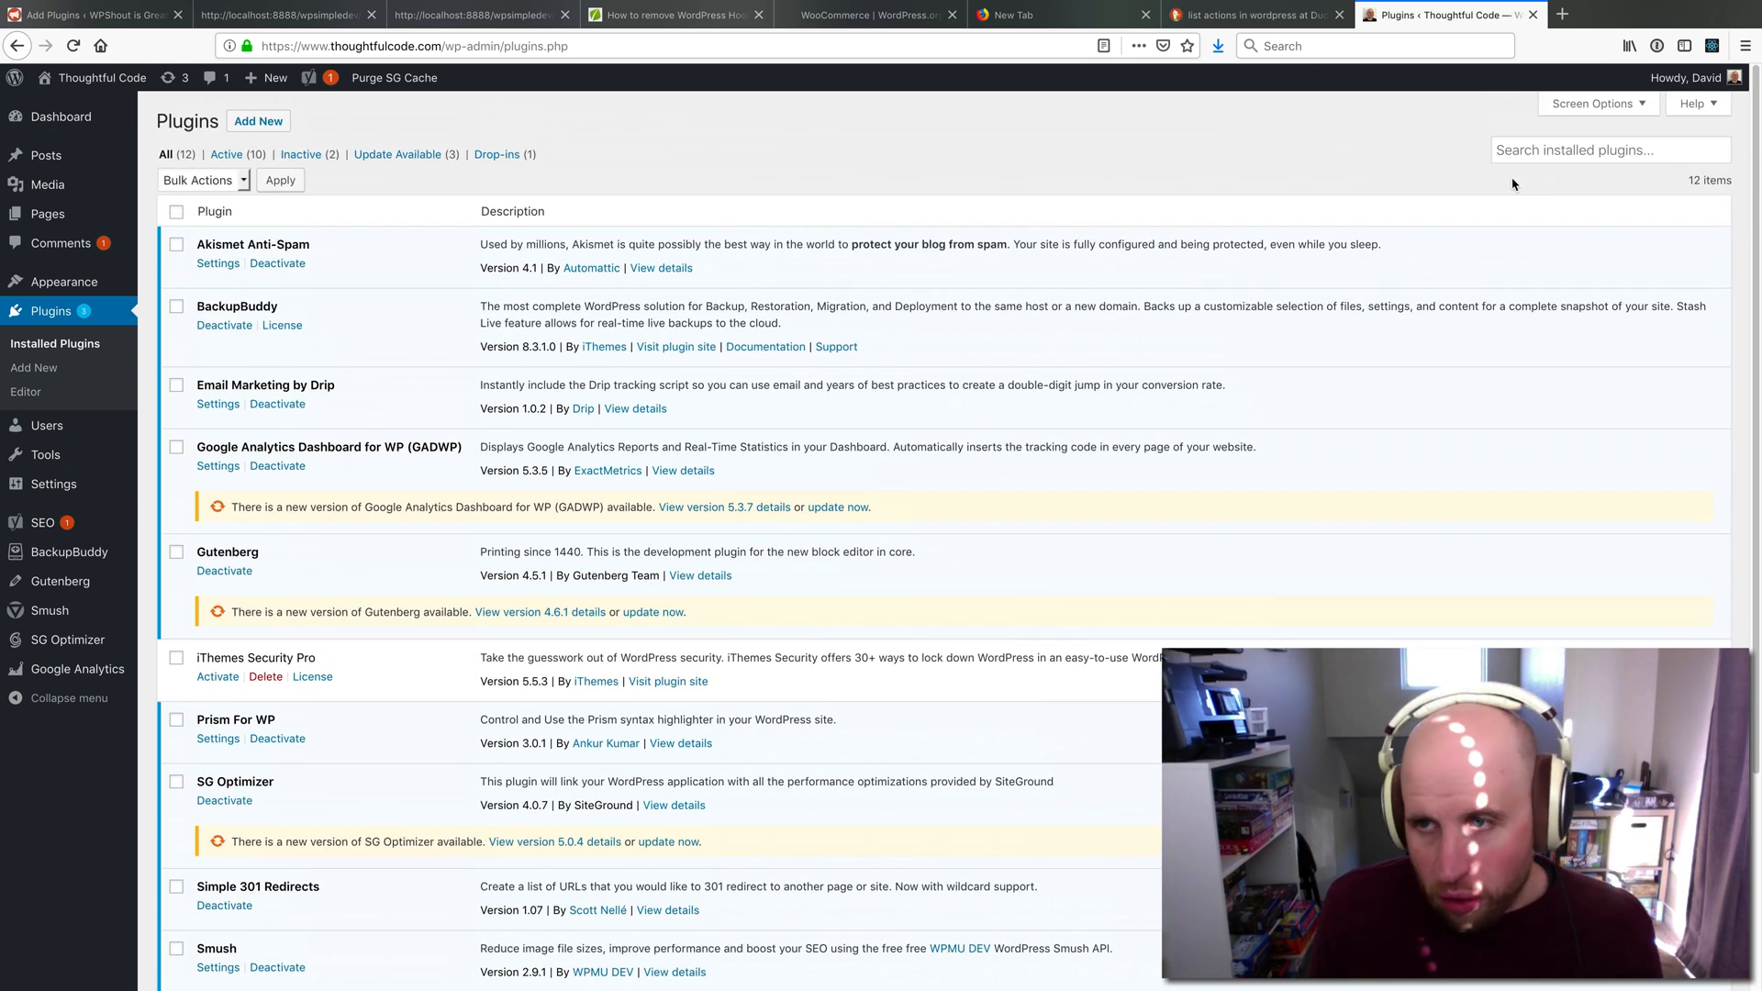
{"action": "left_click", "coordinate": [1608, 148]}
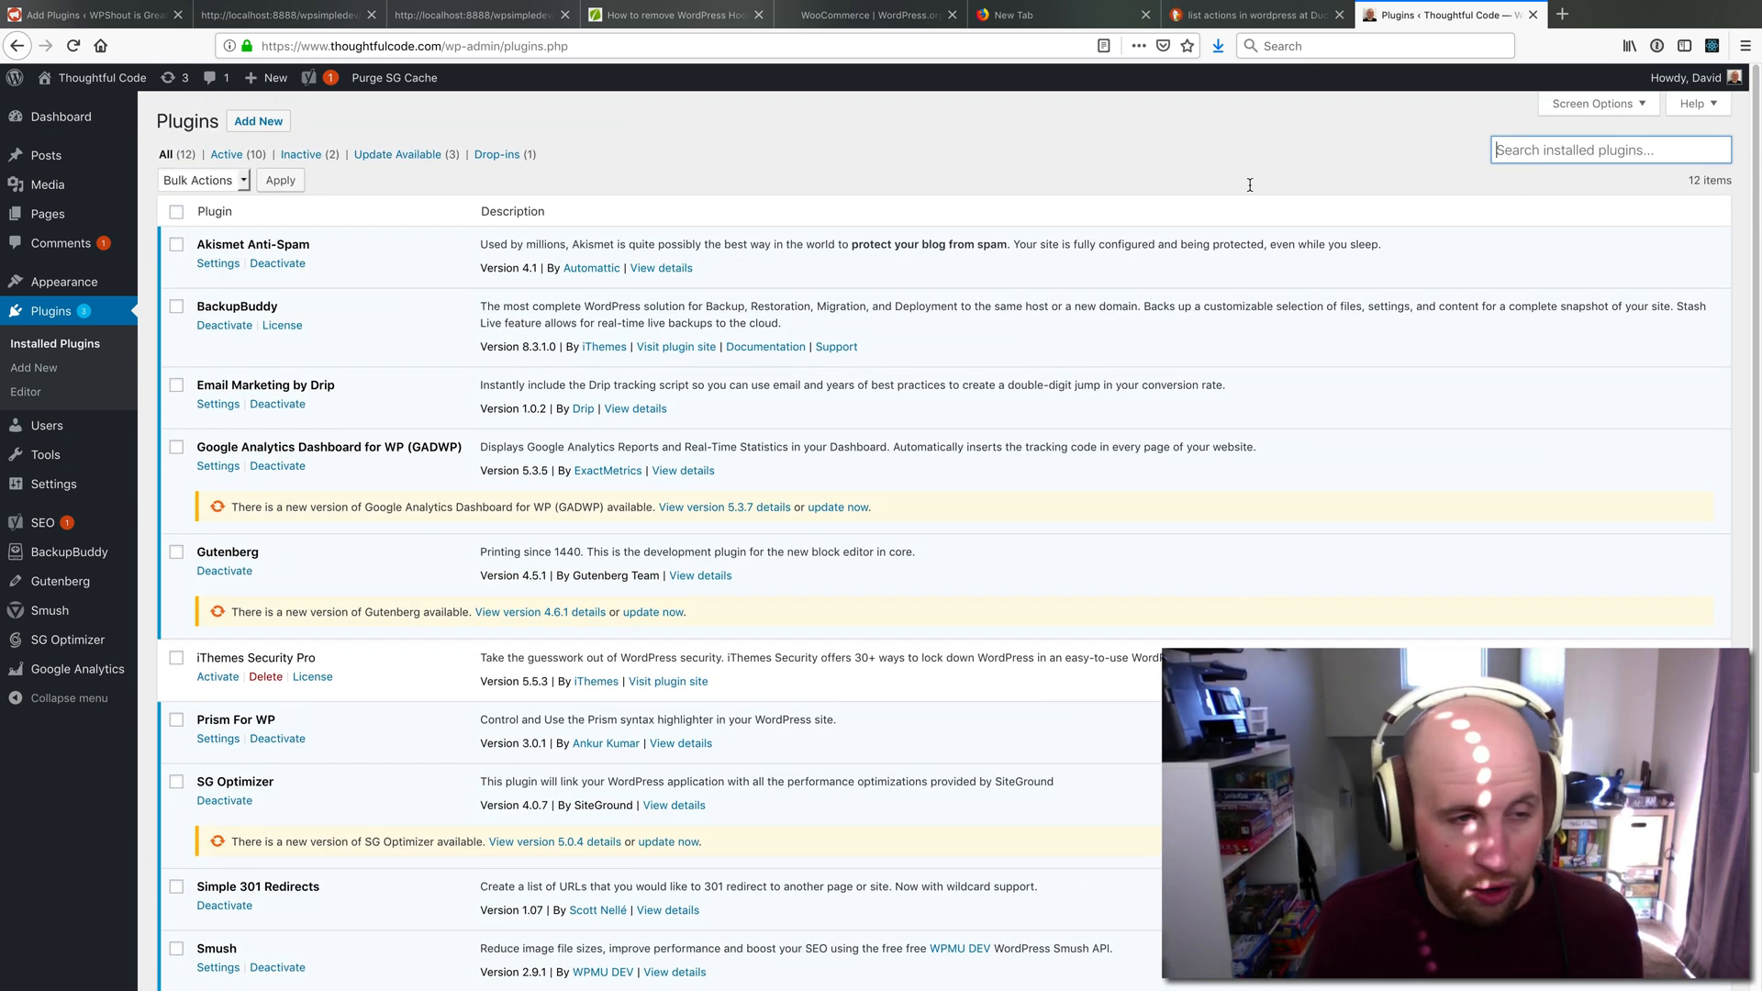
{"action": "left_click", "coordinate": [33, 367]}
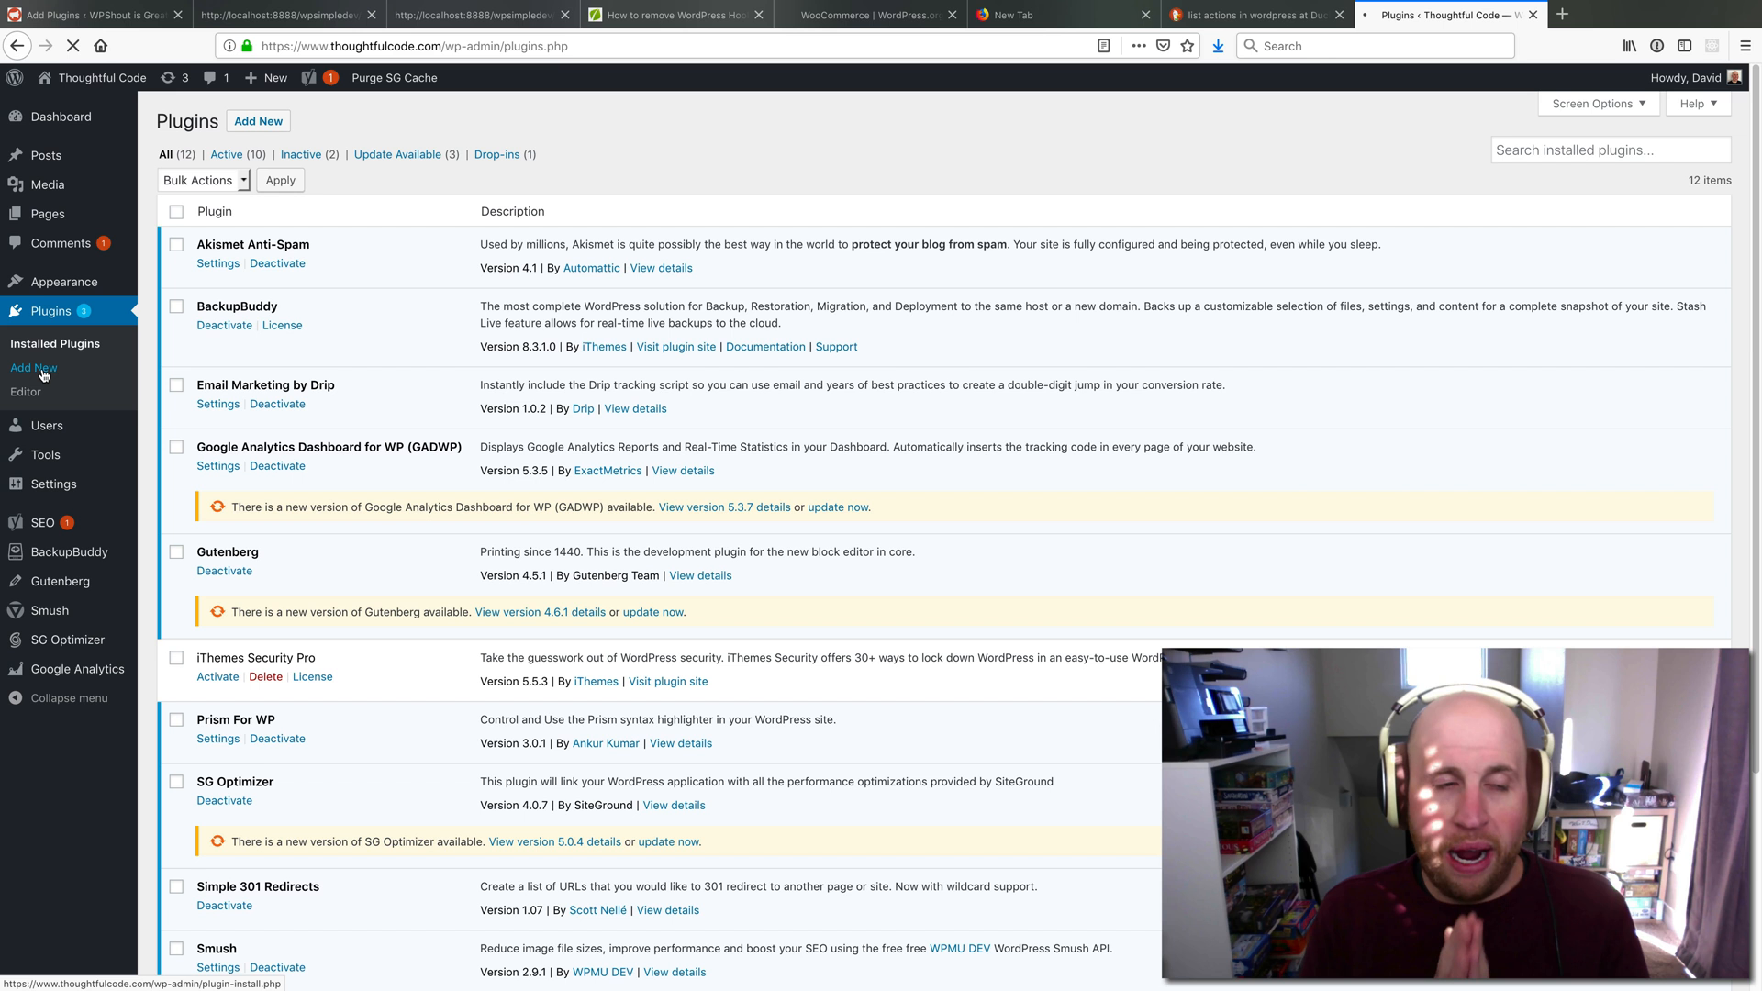
Search the Add Plugins directory for 'companion auto'
{"action": "left_click", "coordinate": [33, 367]}
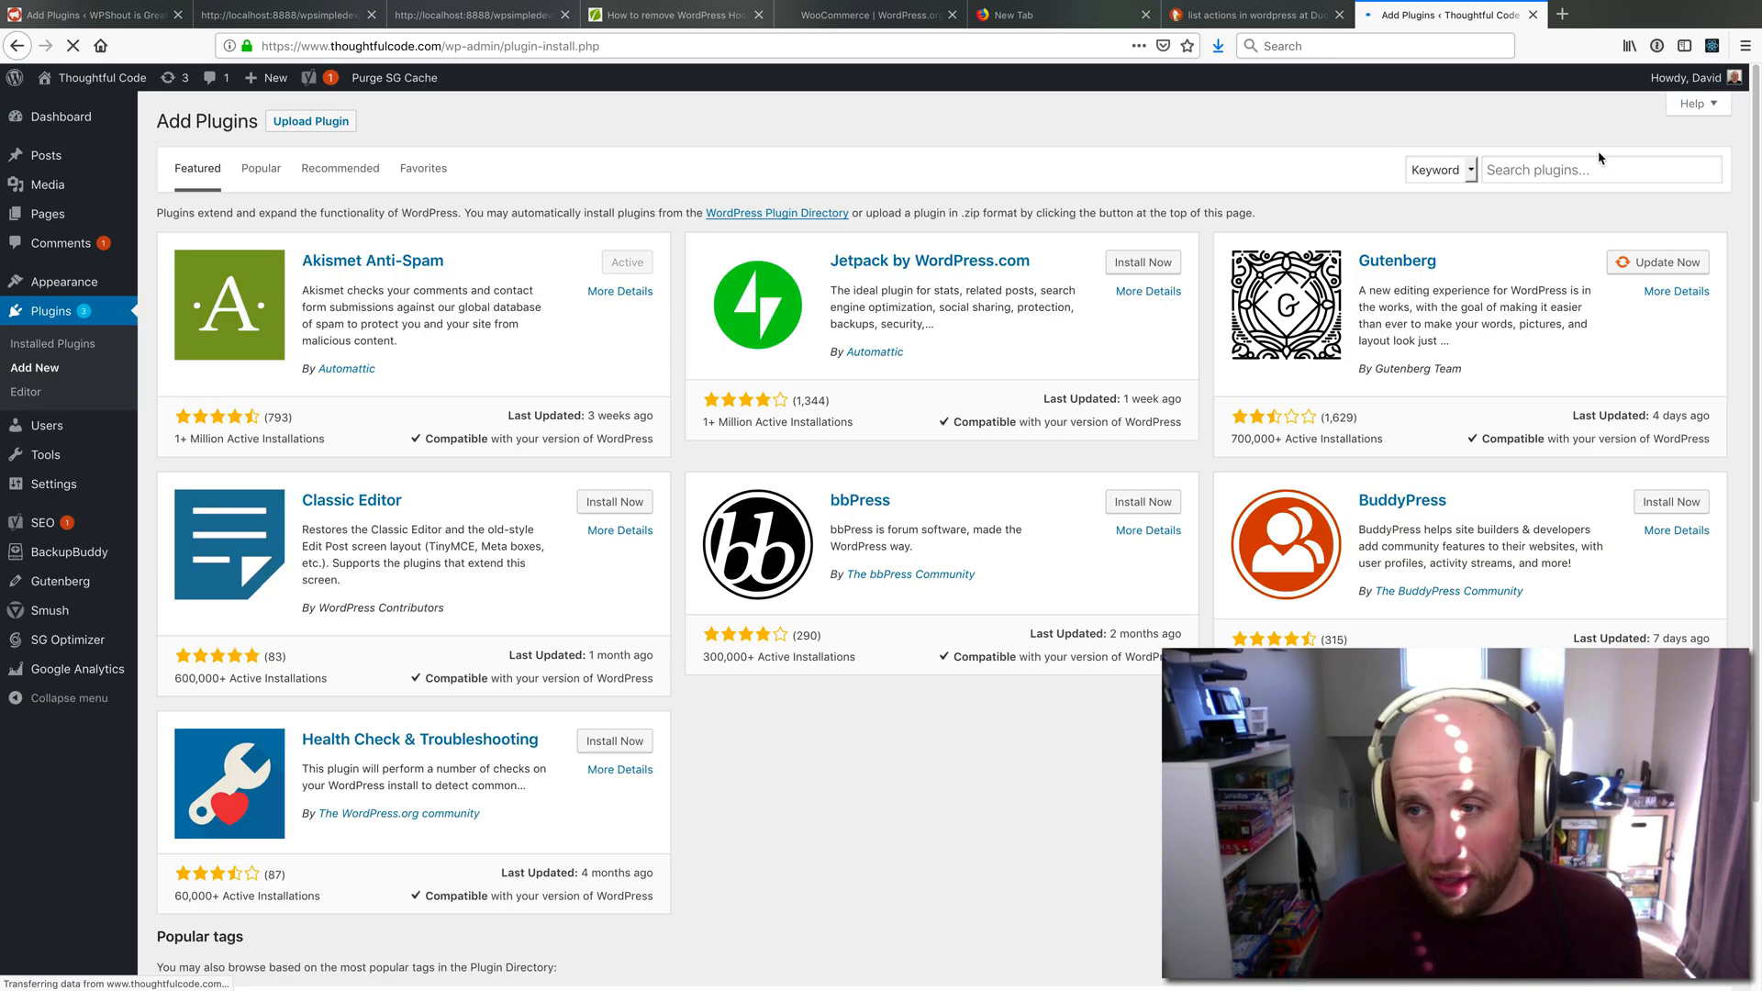
{"action": "left_click", "coordinate": [1599, 168]}
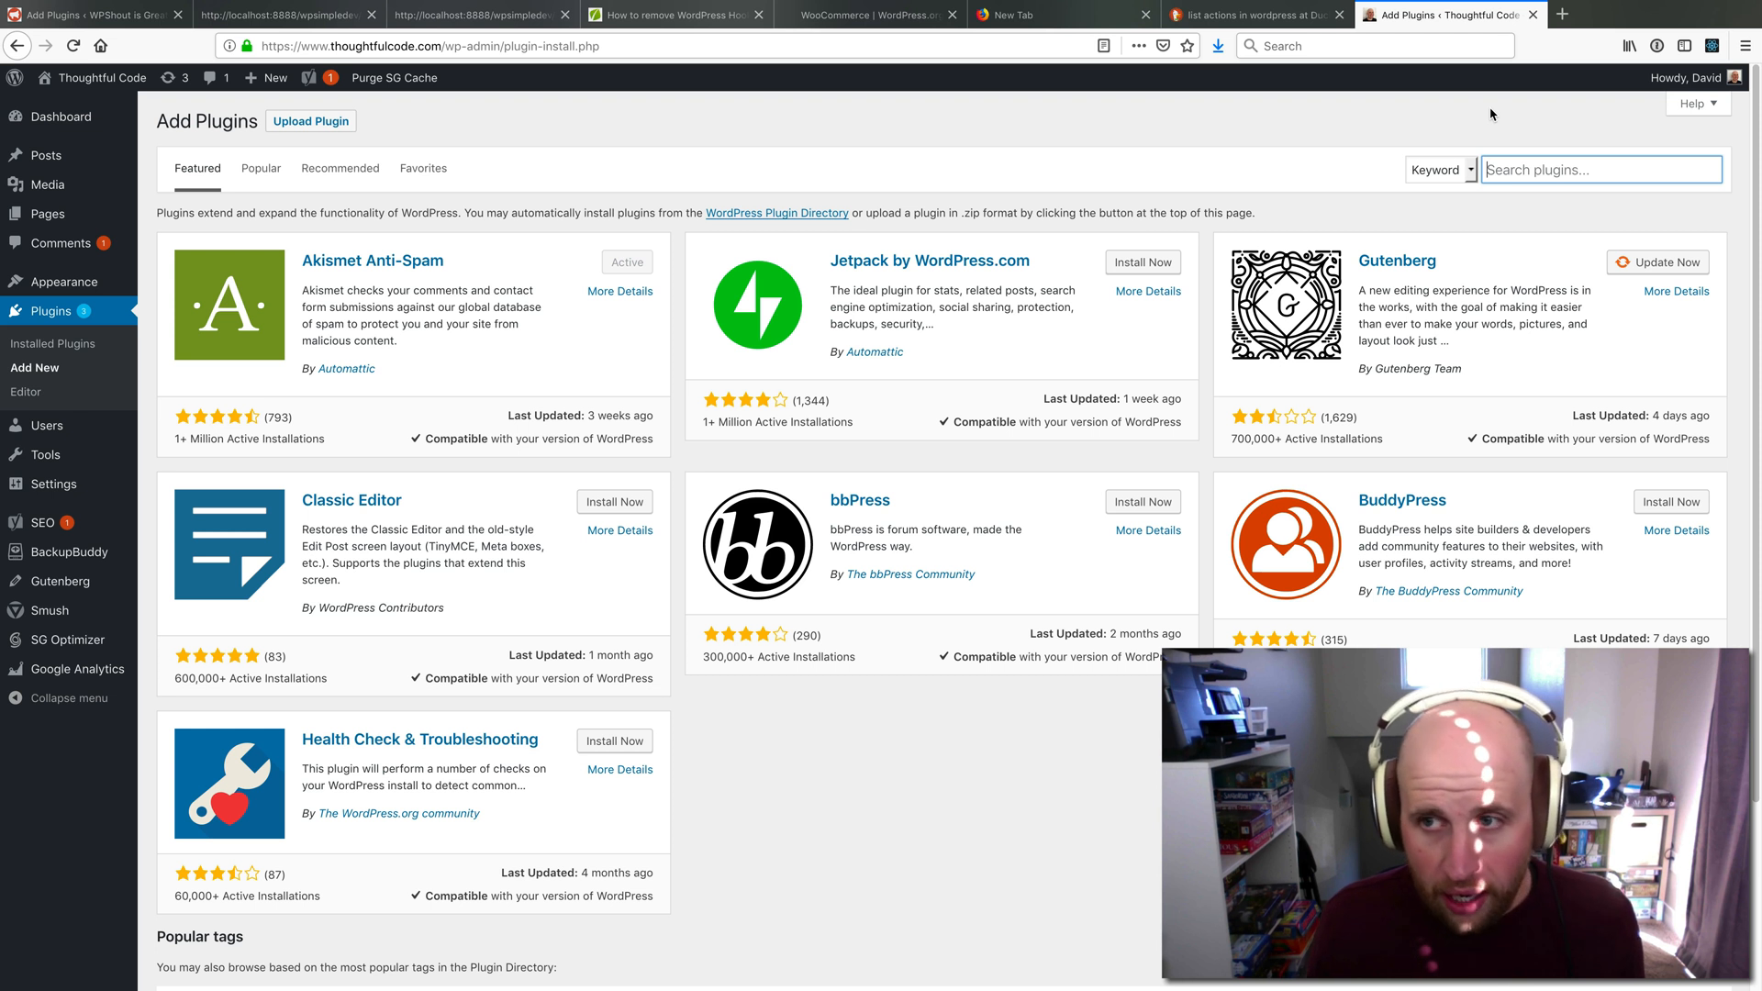
{"action": "type", "text": "compan"}
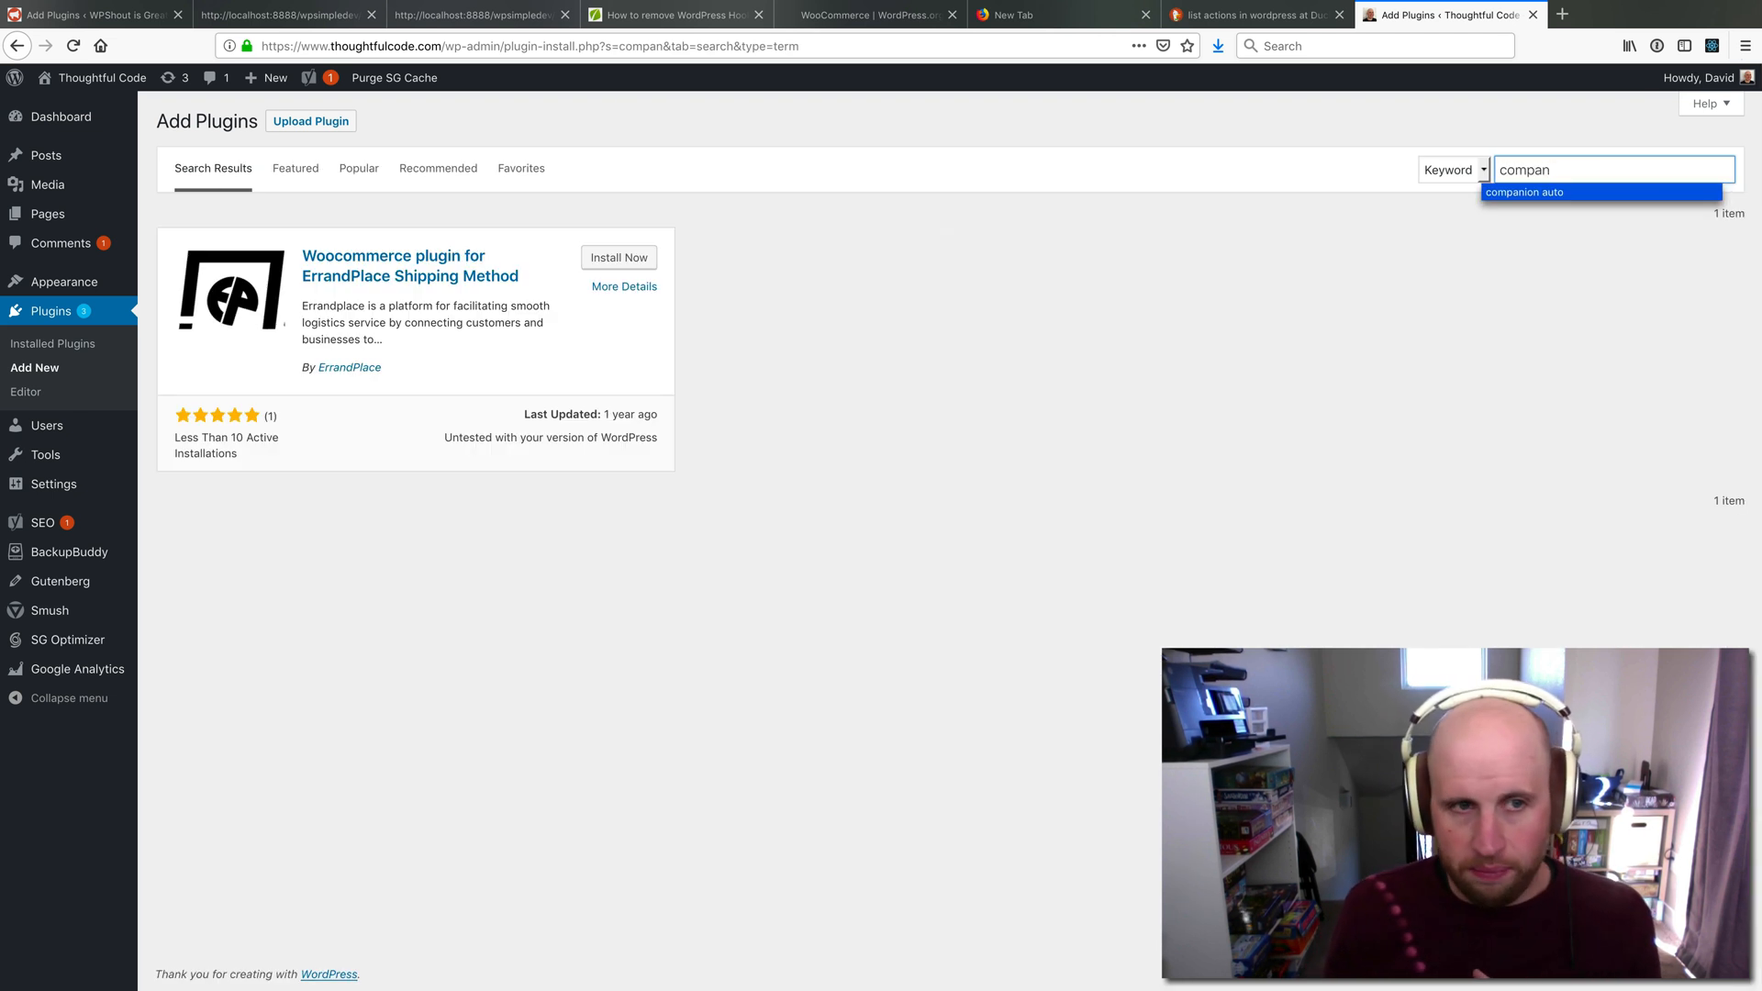
{"action": "left_click", "coordinate": [1523, 191]}
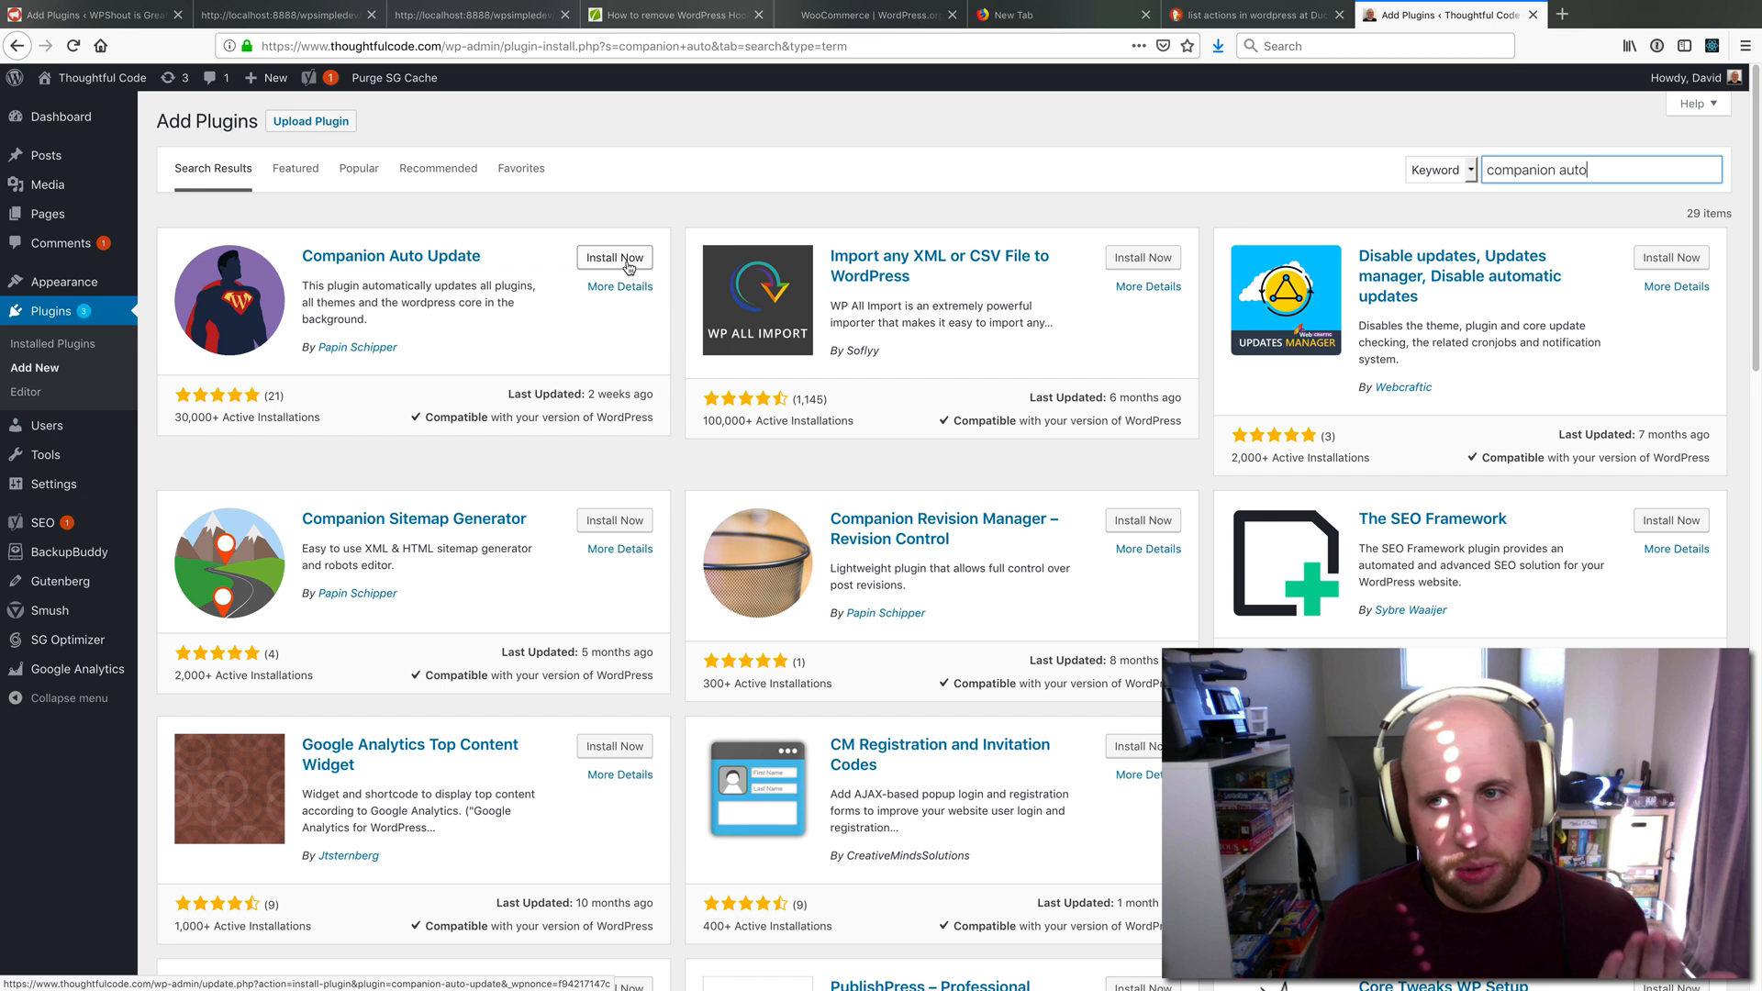
Install and activate the Companion Auto Update plugin, bringing the site to 13 plugins
{"action": "left_click", "coordinate": [613, 257]}
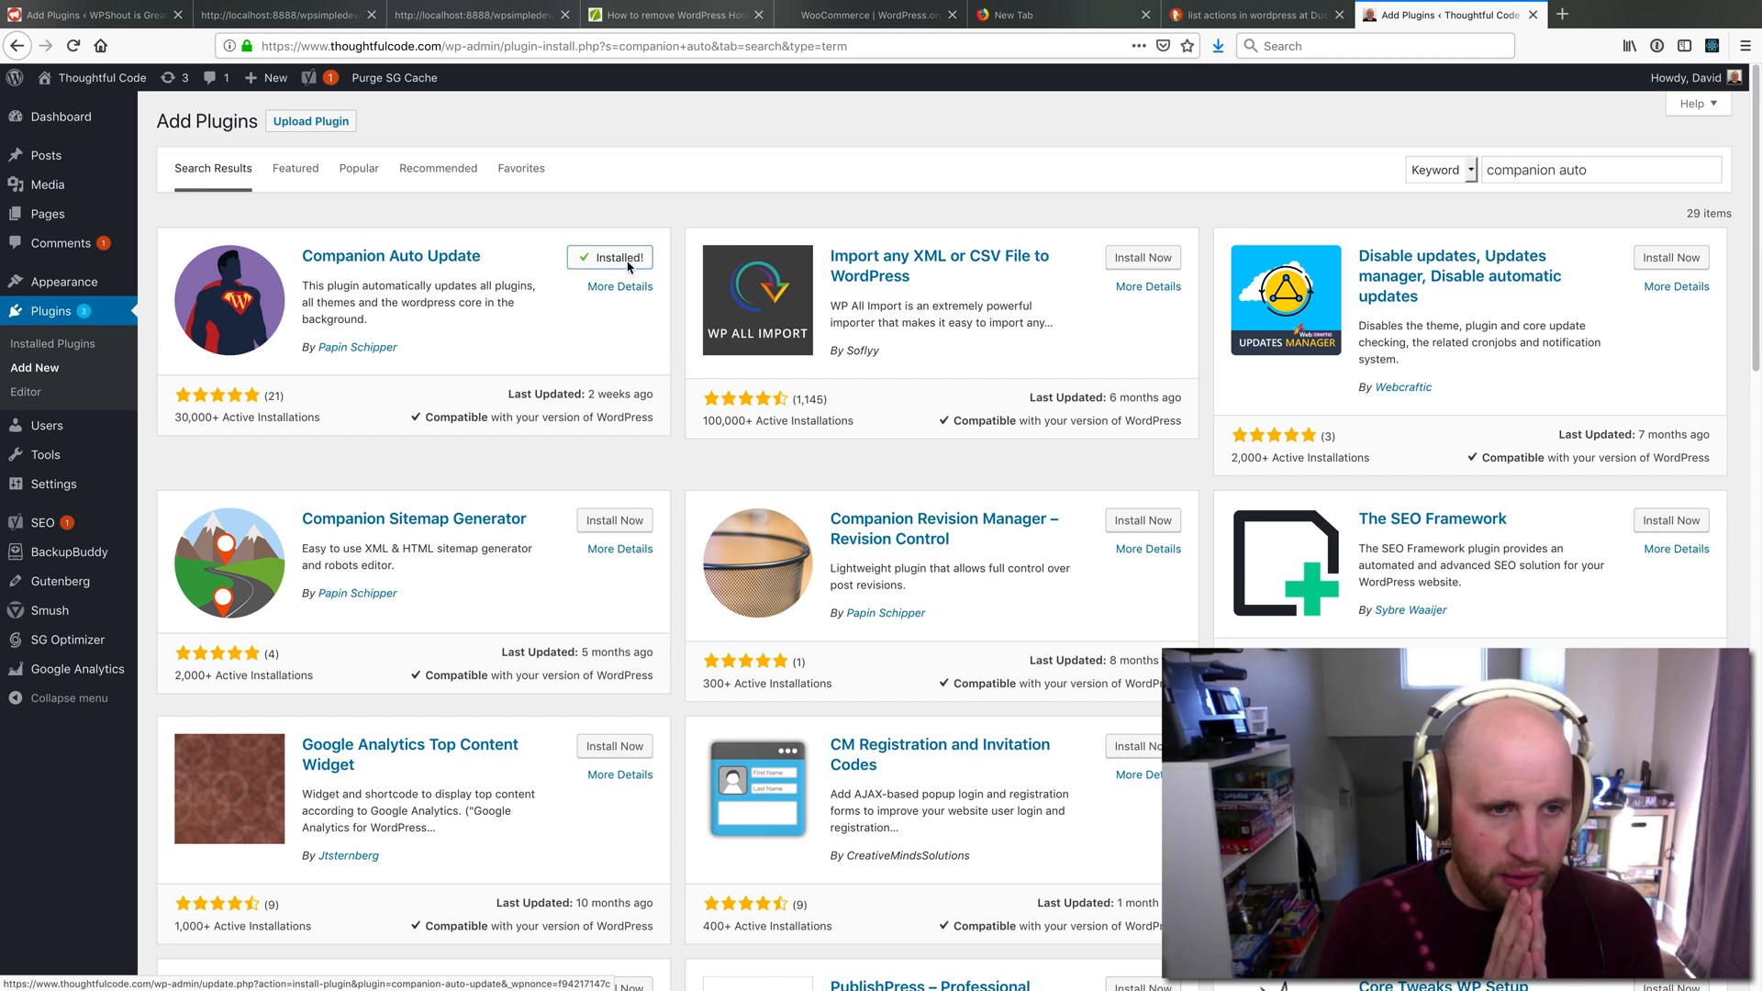
{"action": "left_click", "coordinate": [618, 257]}
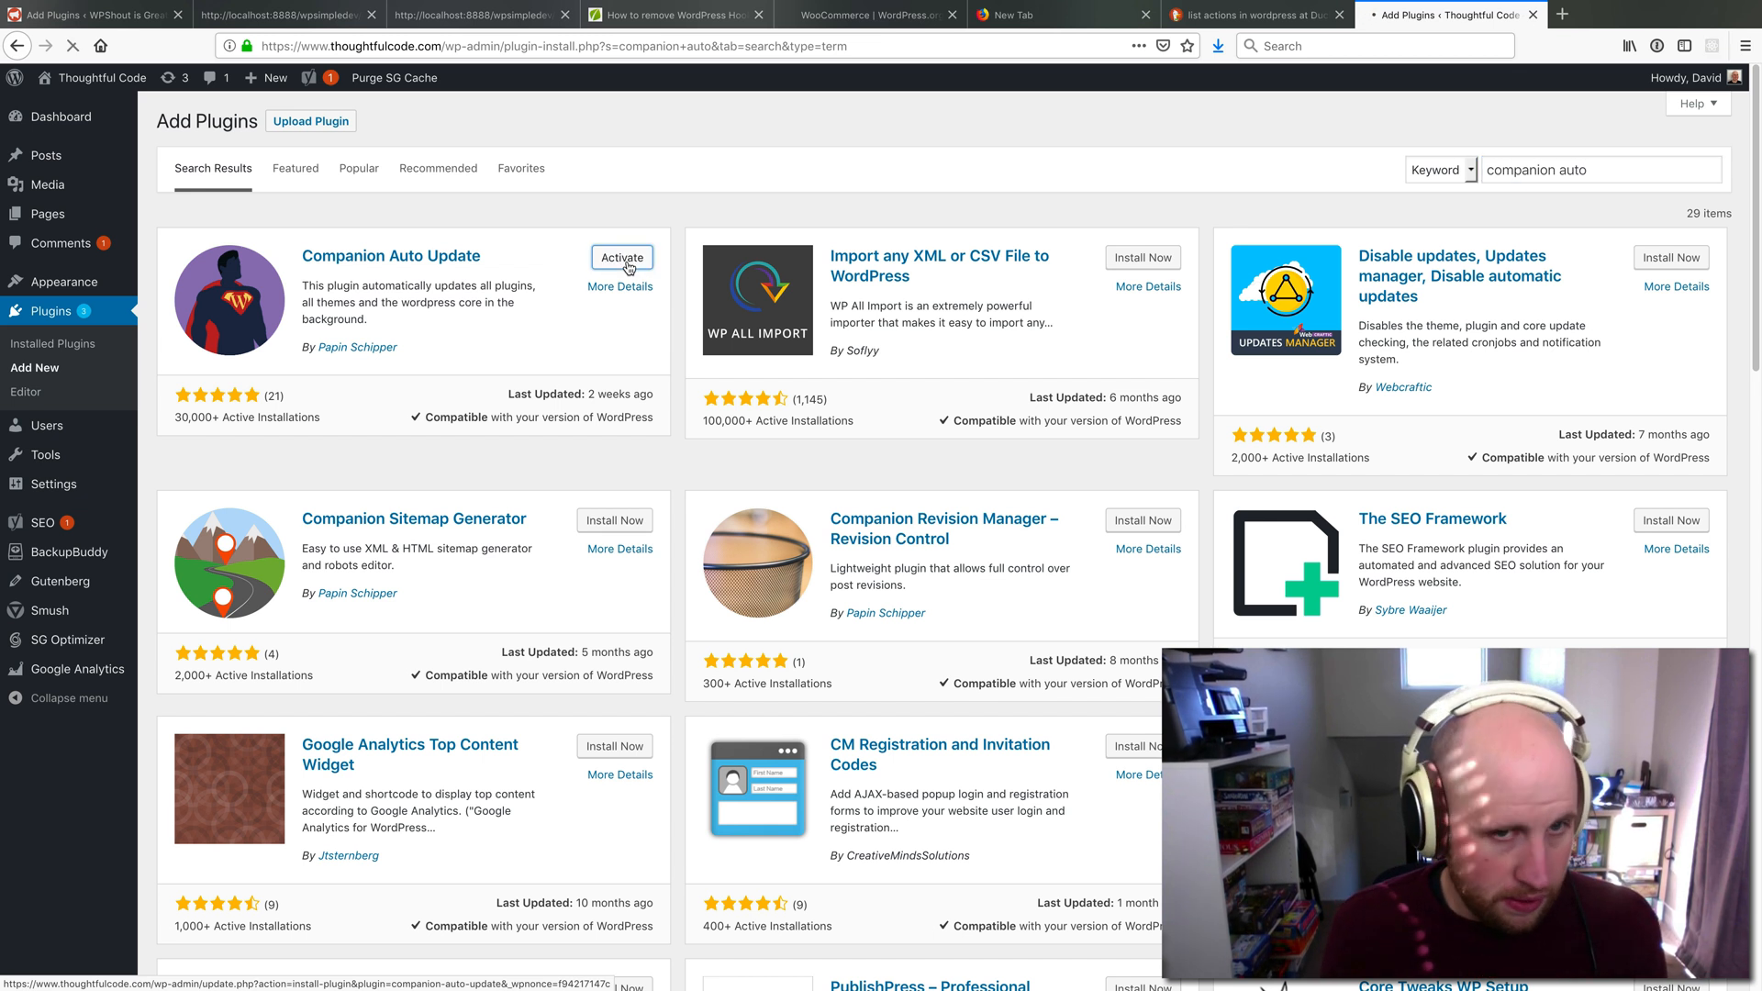
{"action": "left_click", "coordinate": [622, 257]}
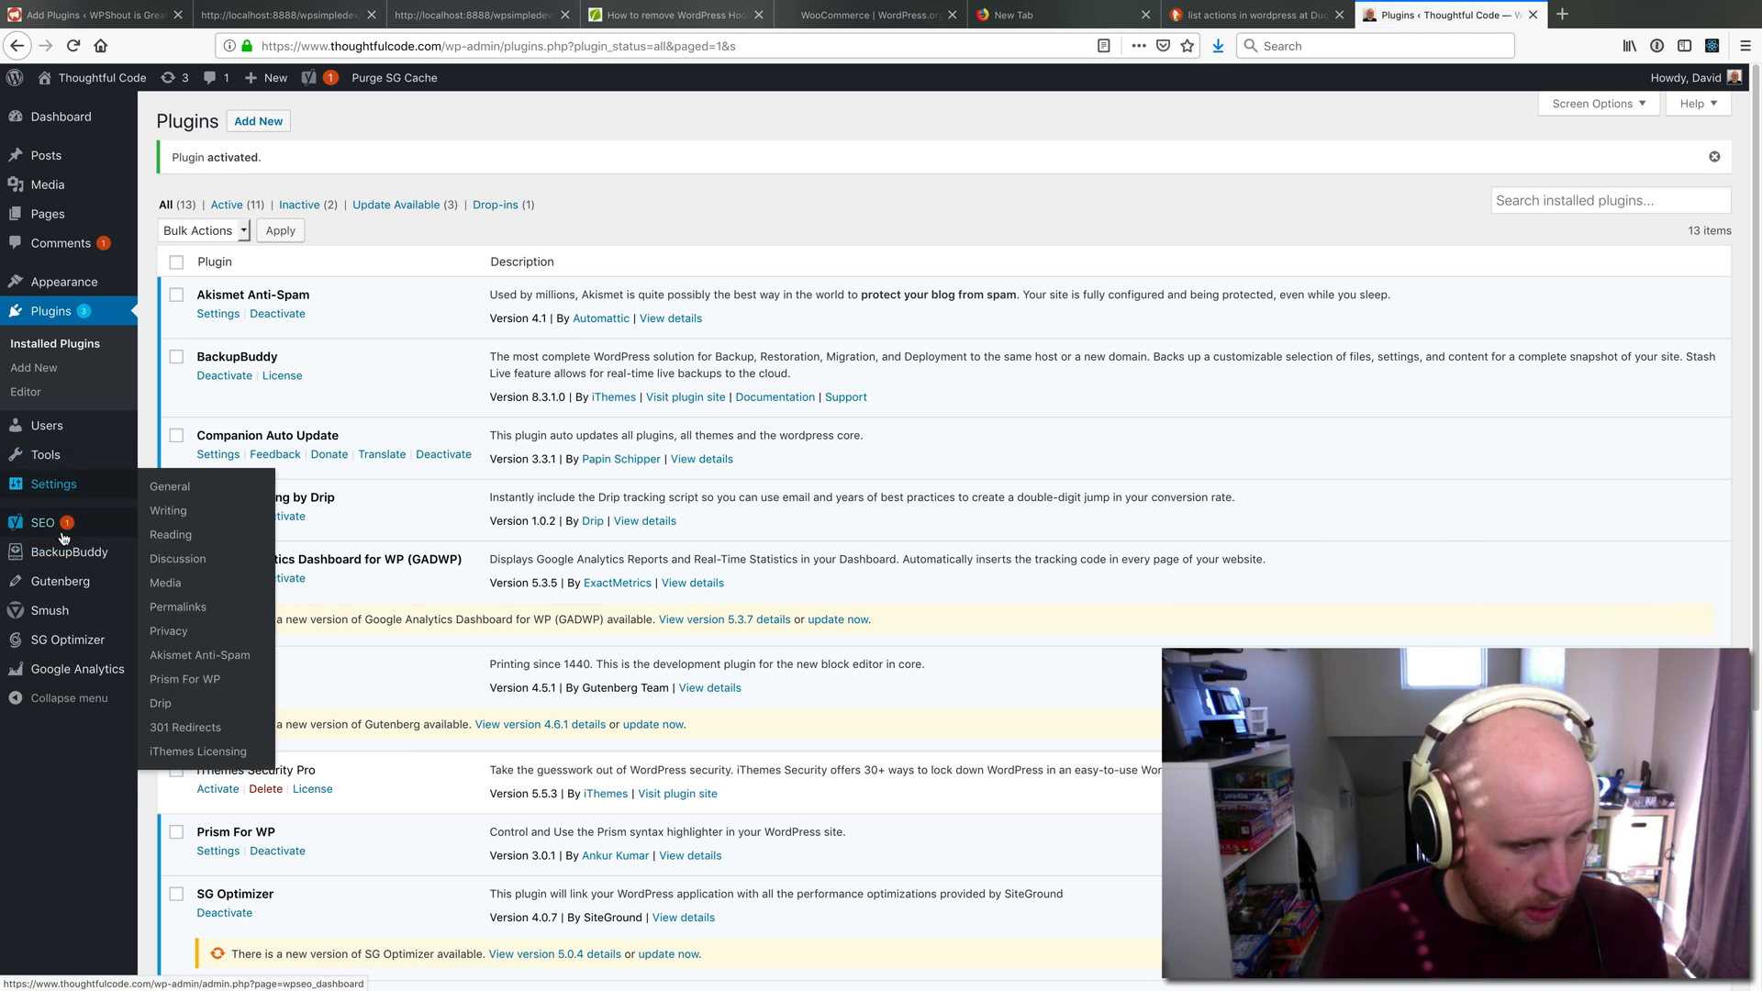
{"action": "mouse_move", "coordinate": [33, 368]}
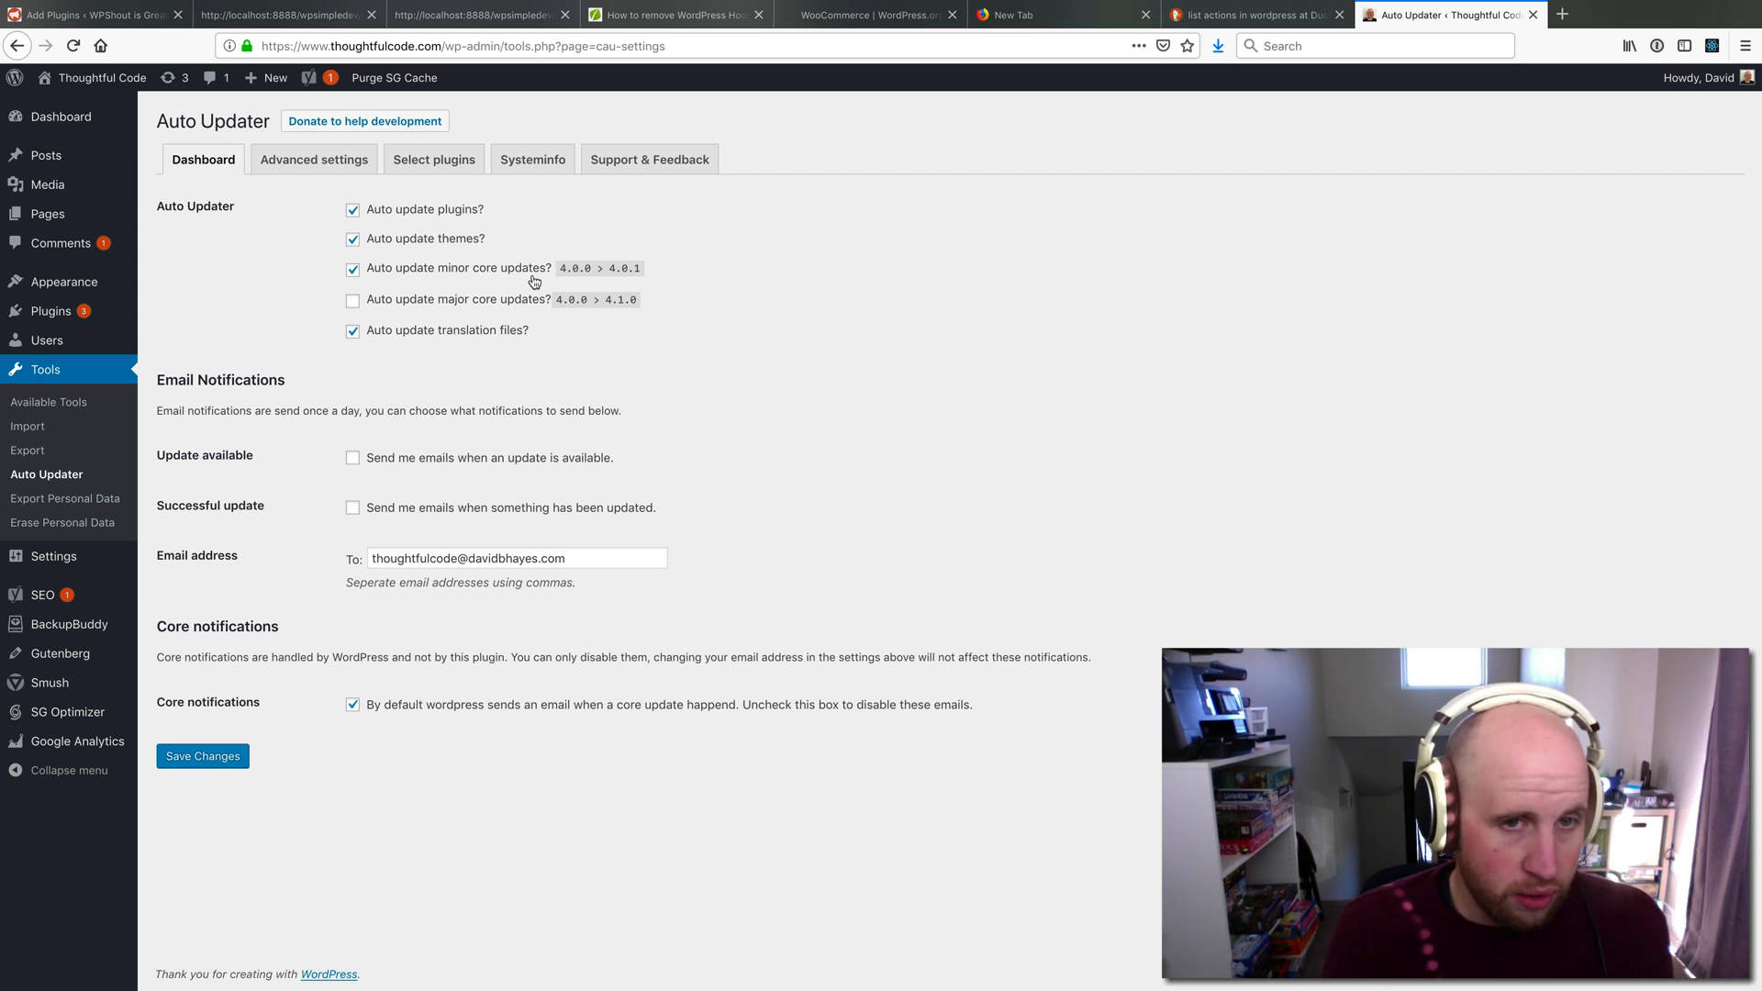
{"action": "mouse_move", "coordinate": [508, 312]}
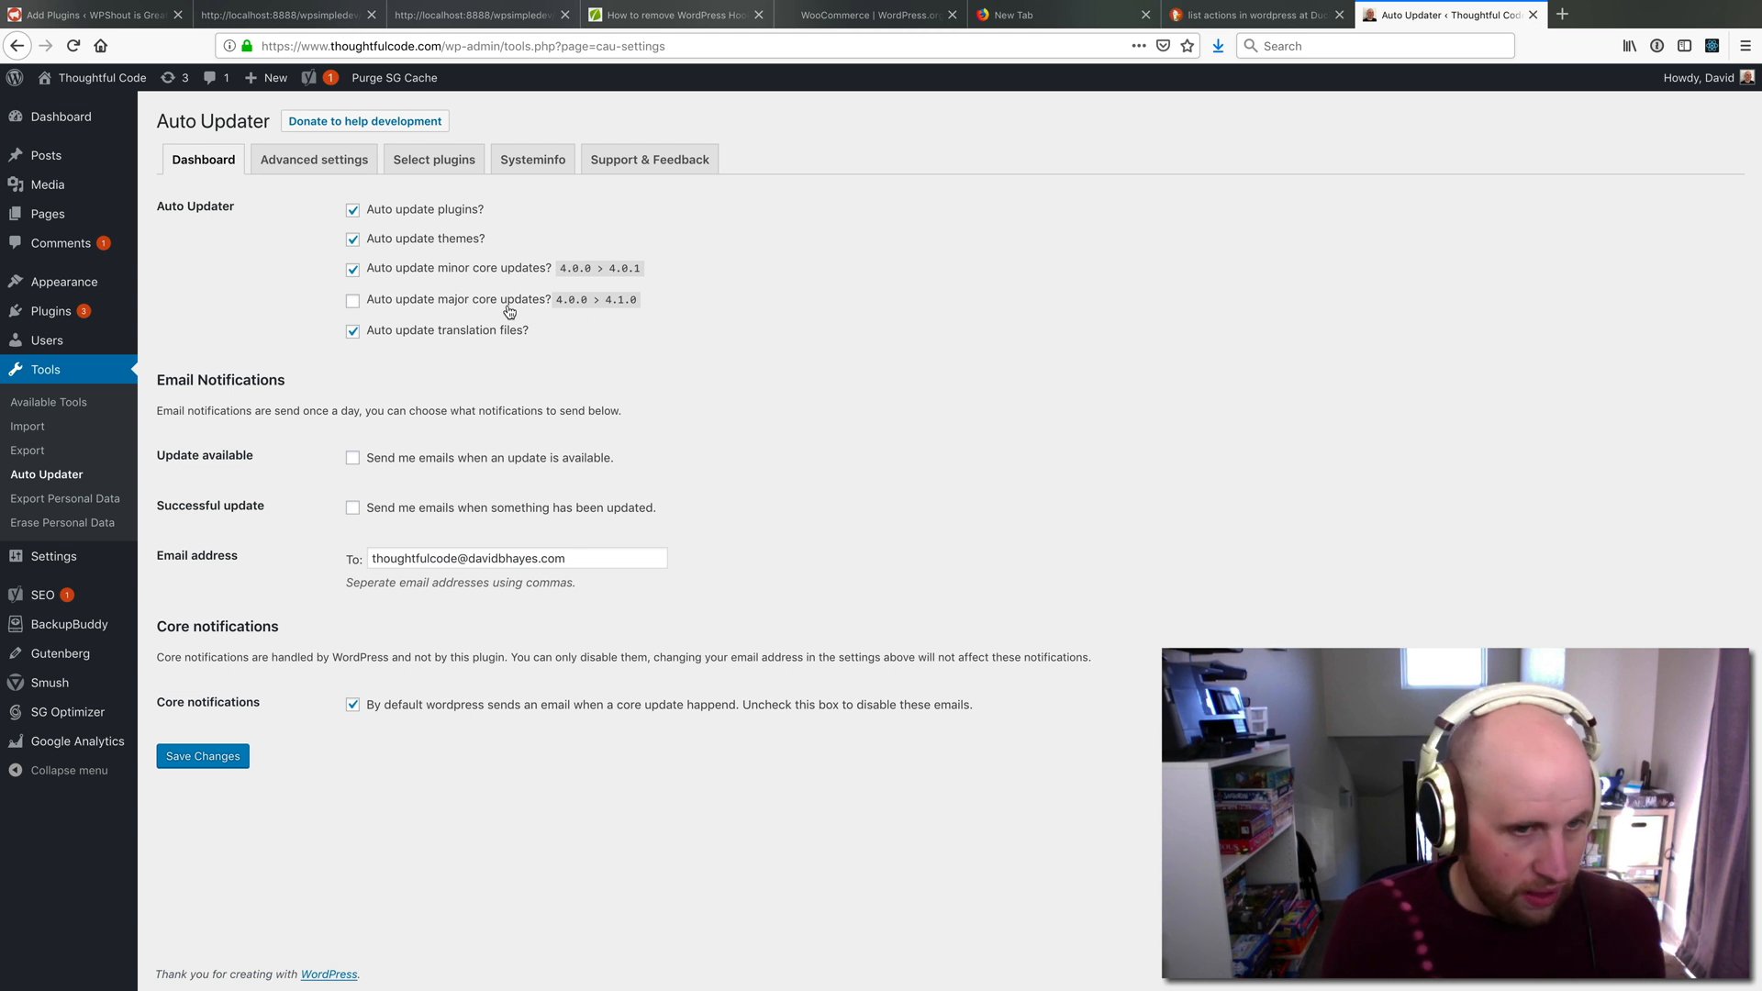
{"action": "mouse_move", "coordinate": [476, 360]}
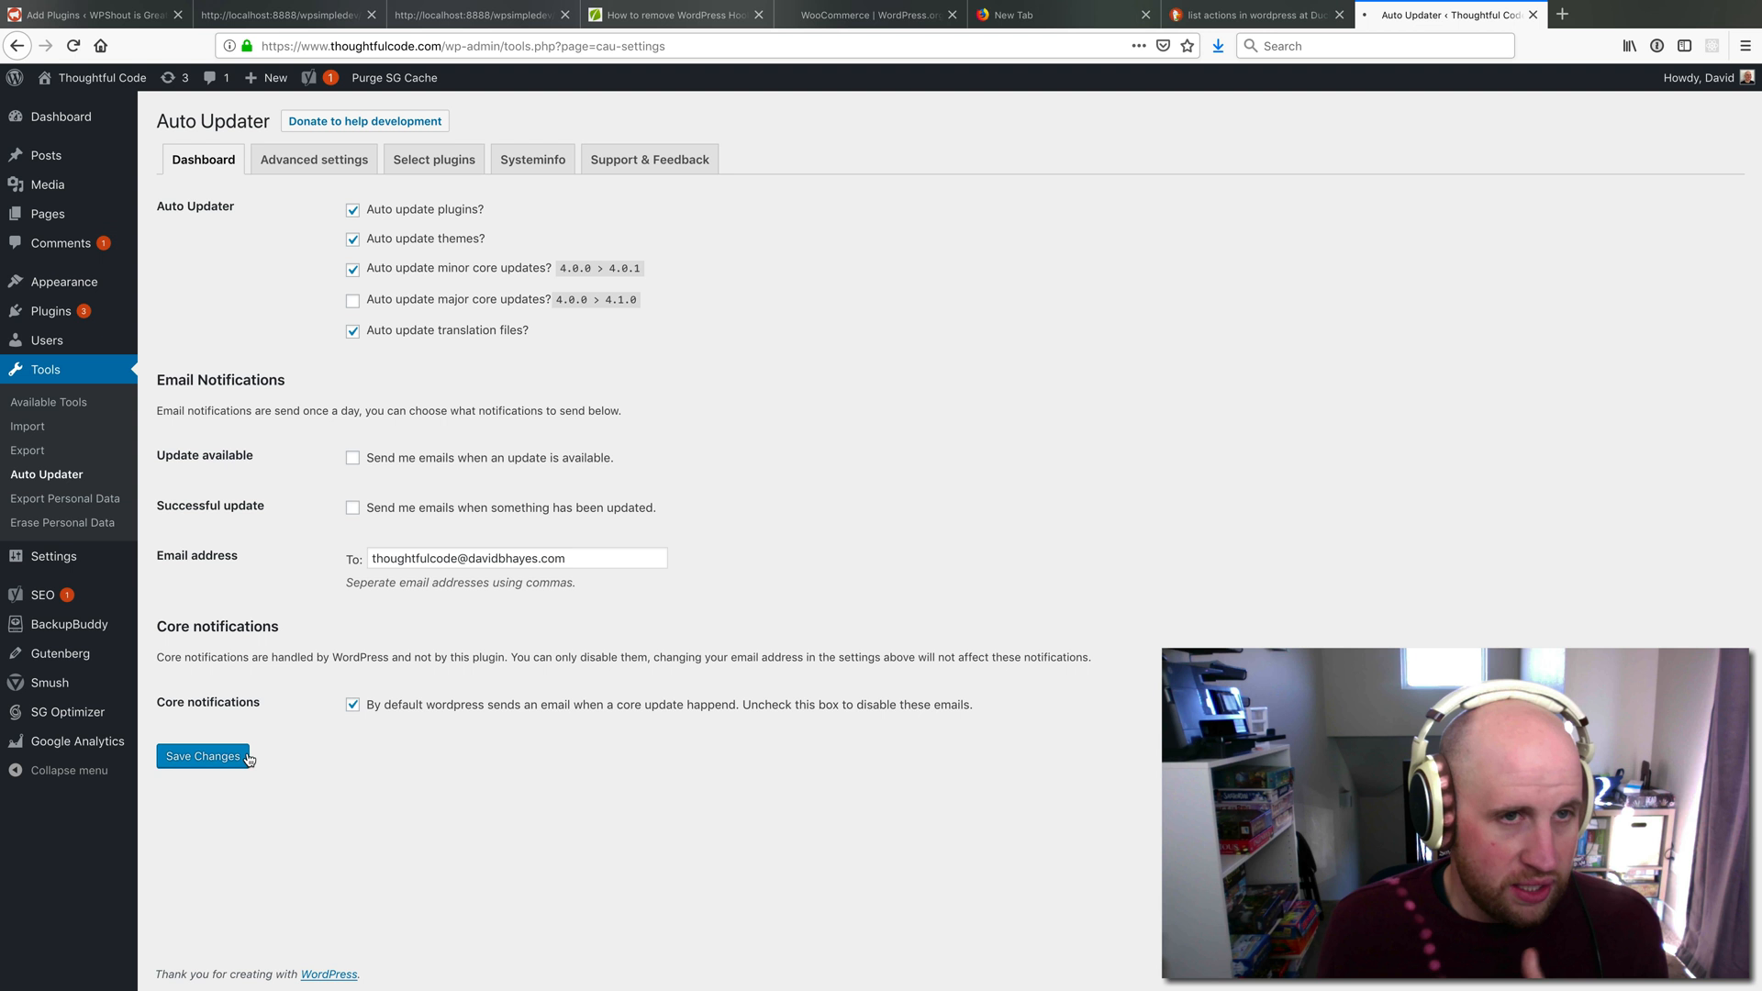
Save the Auto Updater settings auto-updating plugins, themes, minor core releases and translations
{"action": "left_click", "coordinate": [202, 754]}
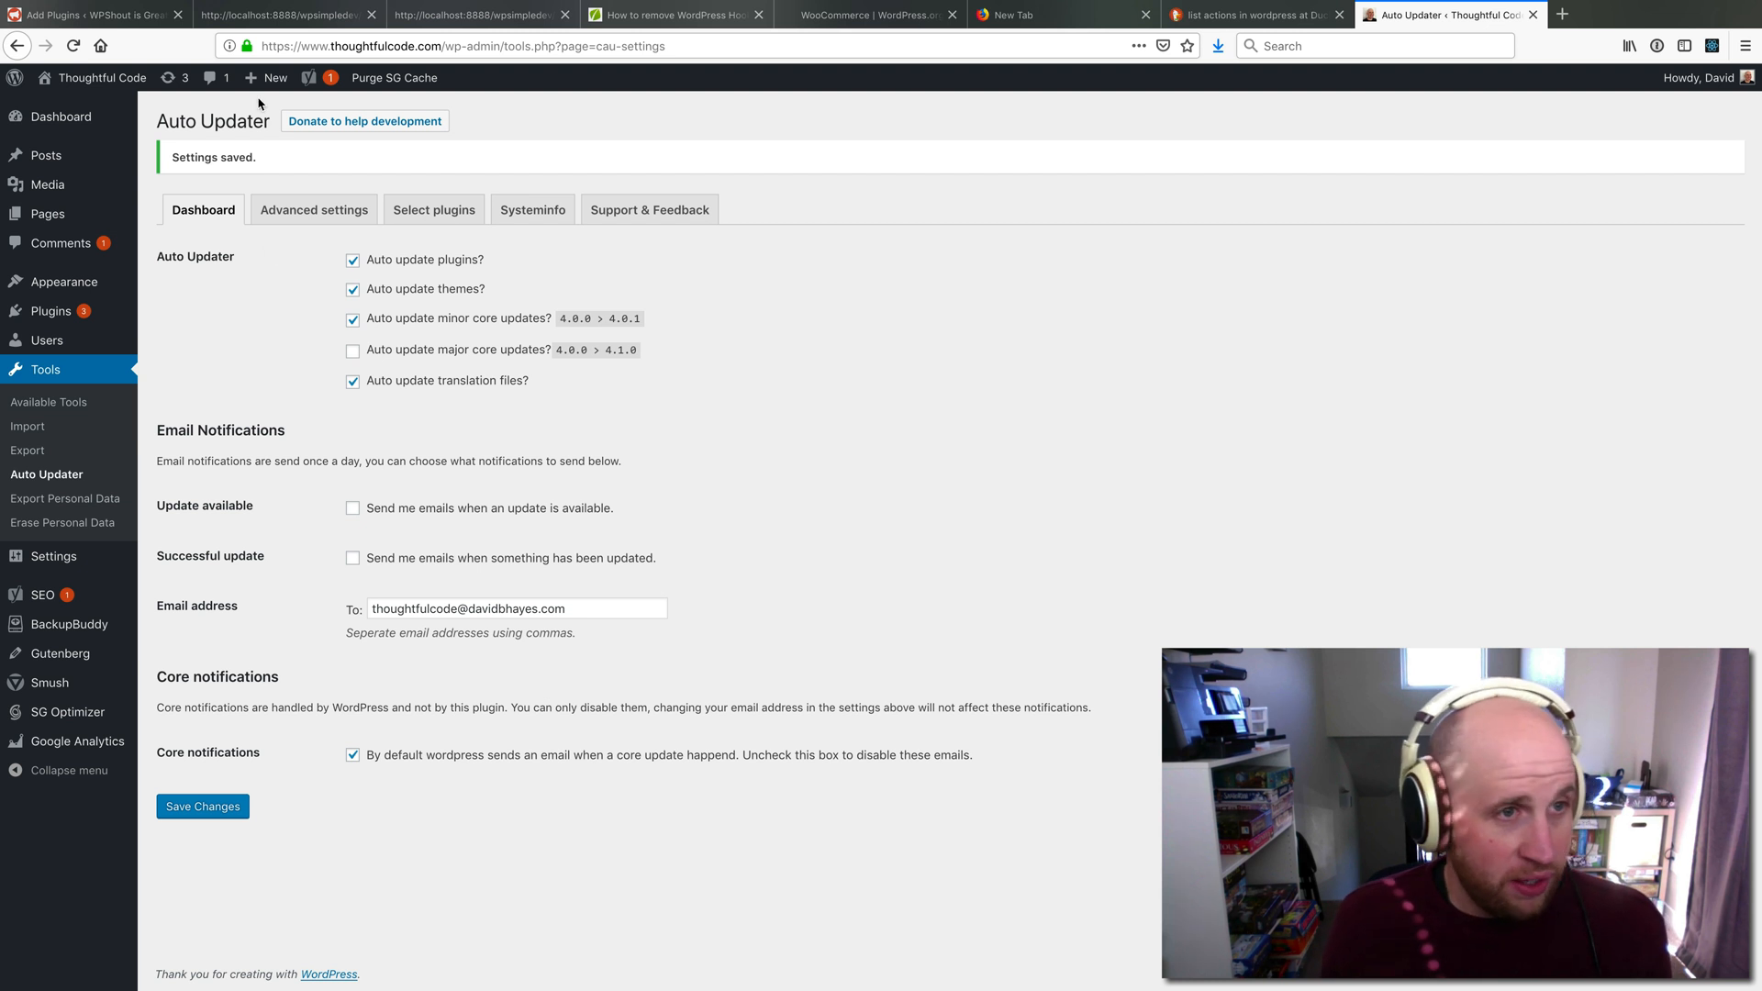
{"action": "mouse_move", "coordinate": [312, 209]}
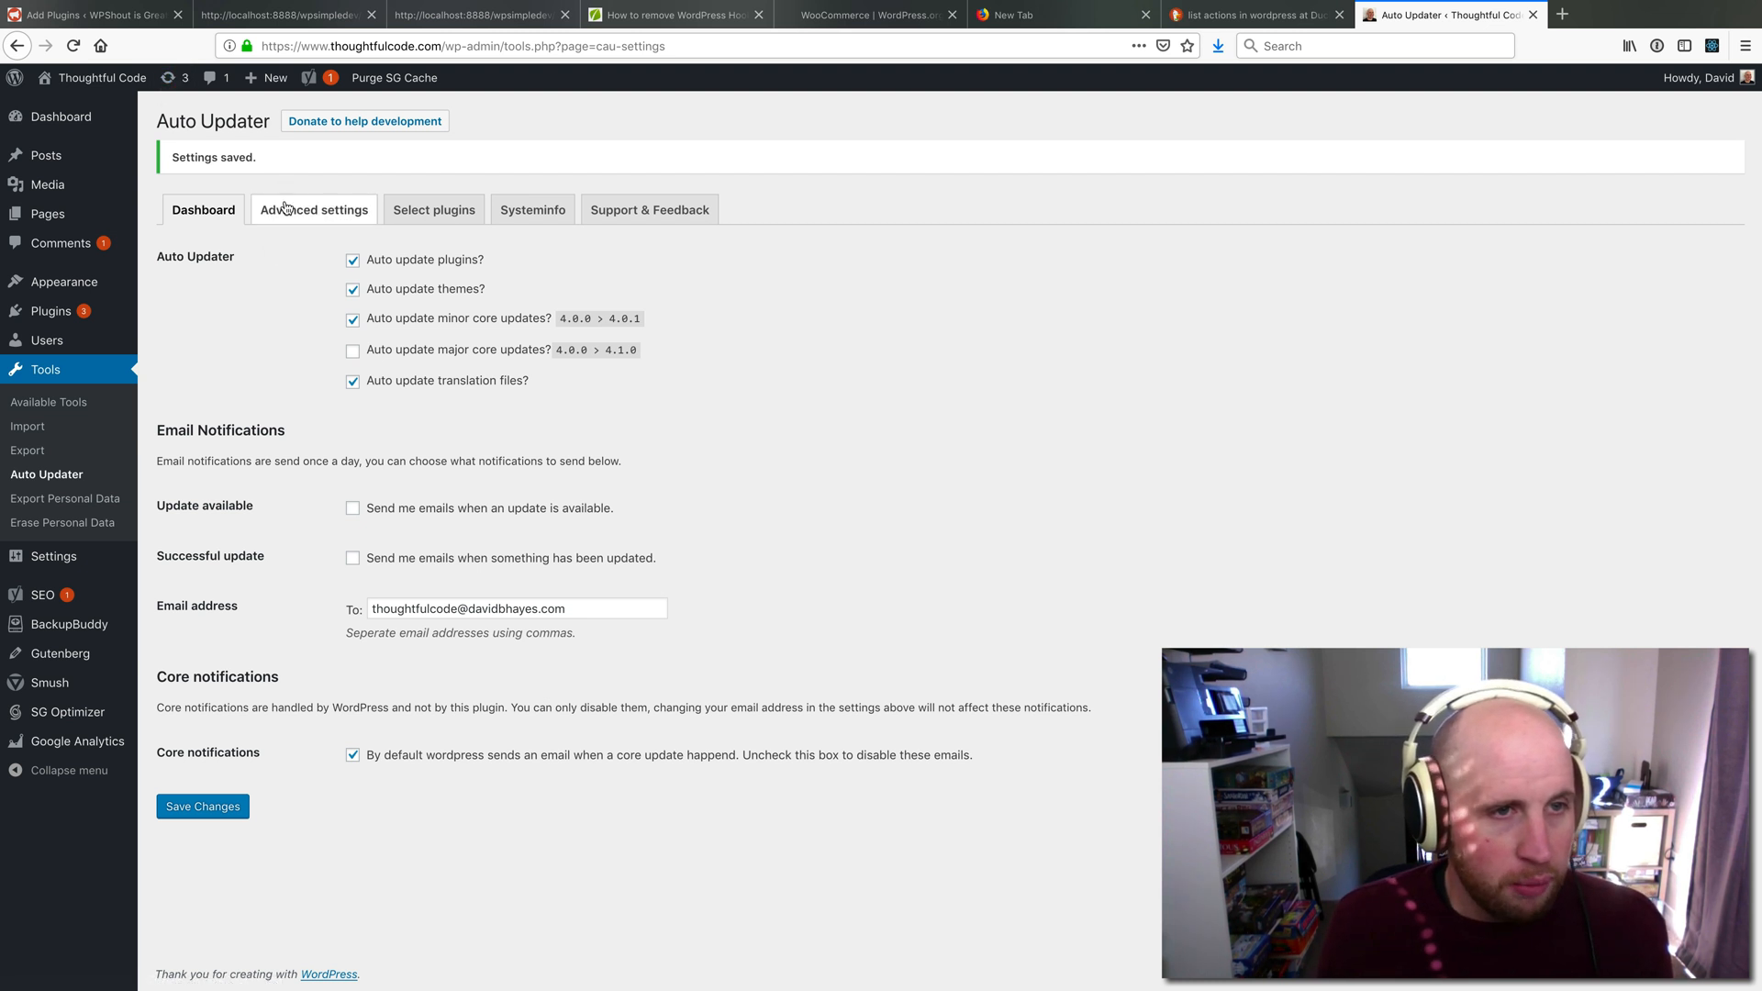
View the Advanced settings and leave the Plugin update interval on Twice Daily
{"action": "left_click", "coordinate": [313, 210]}
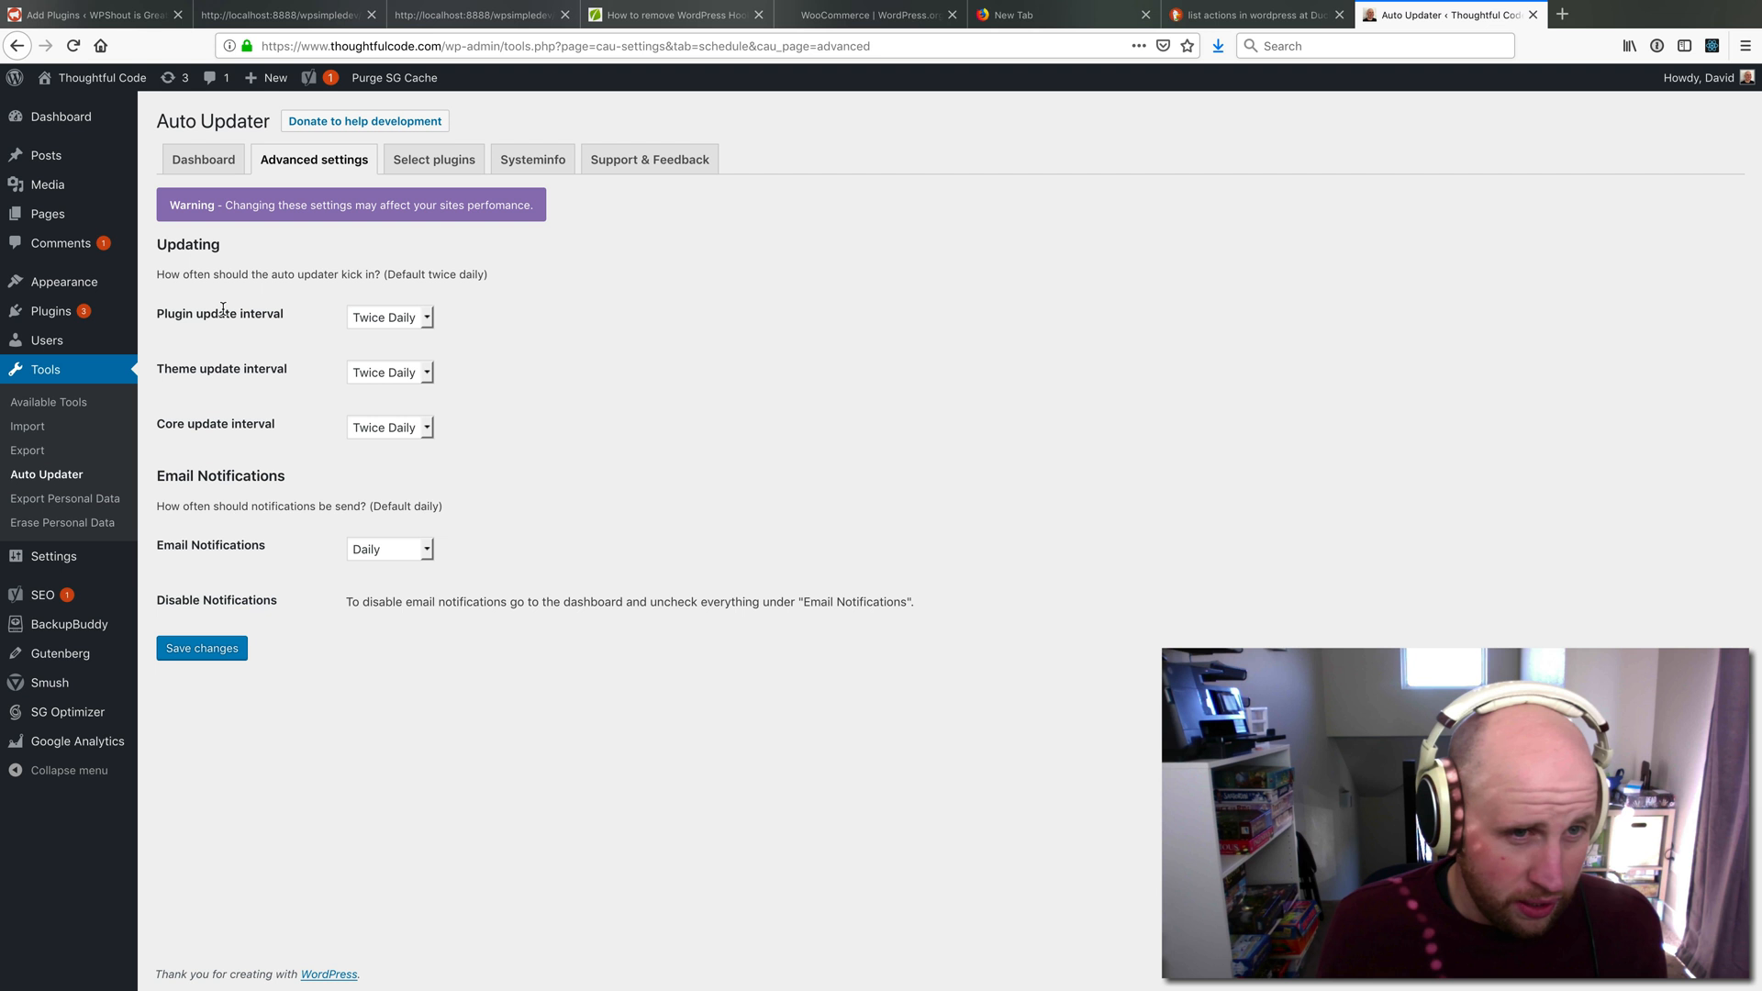
{"action": "left_click", "coordinate": [388, 317]}
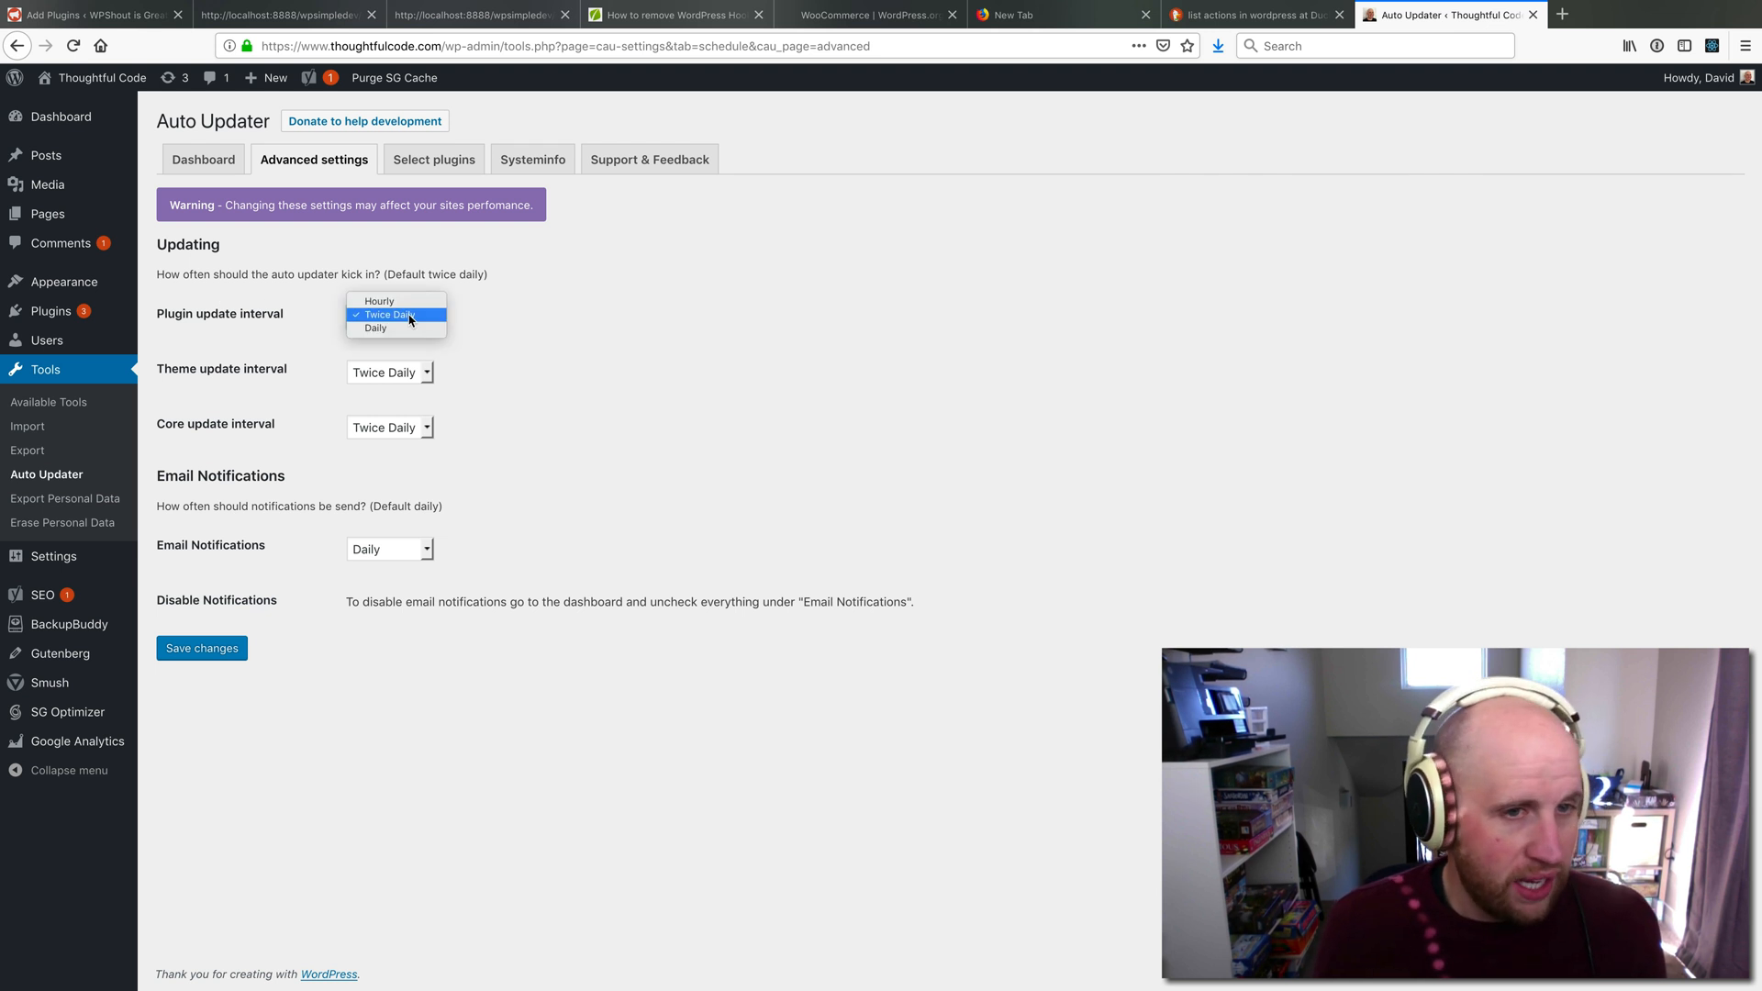
{"action": "left_click", "coordinate": [388, 314]}
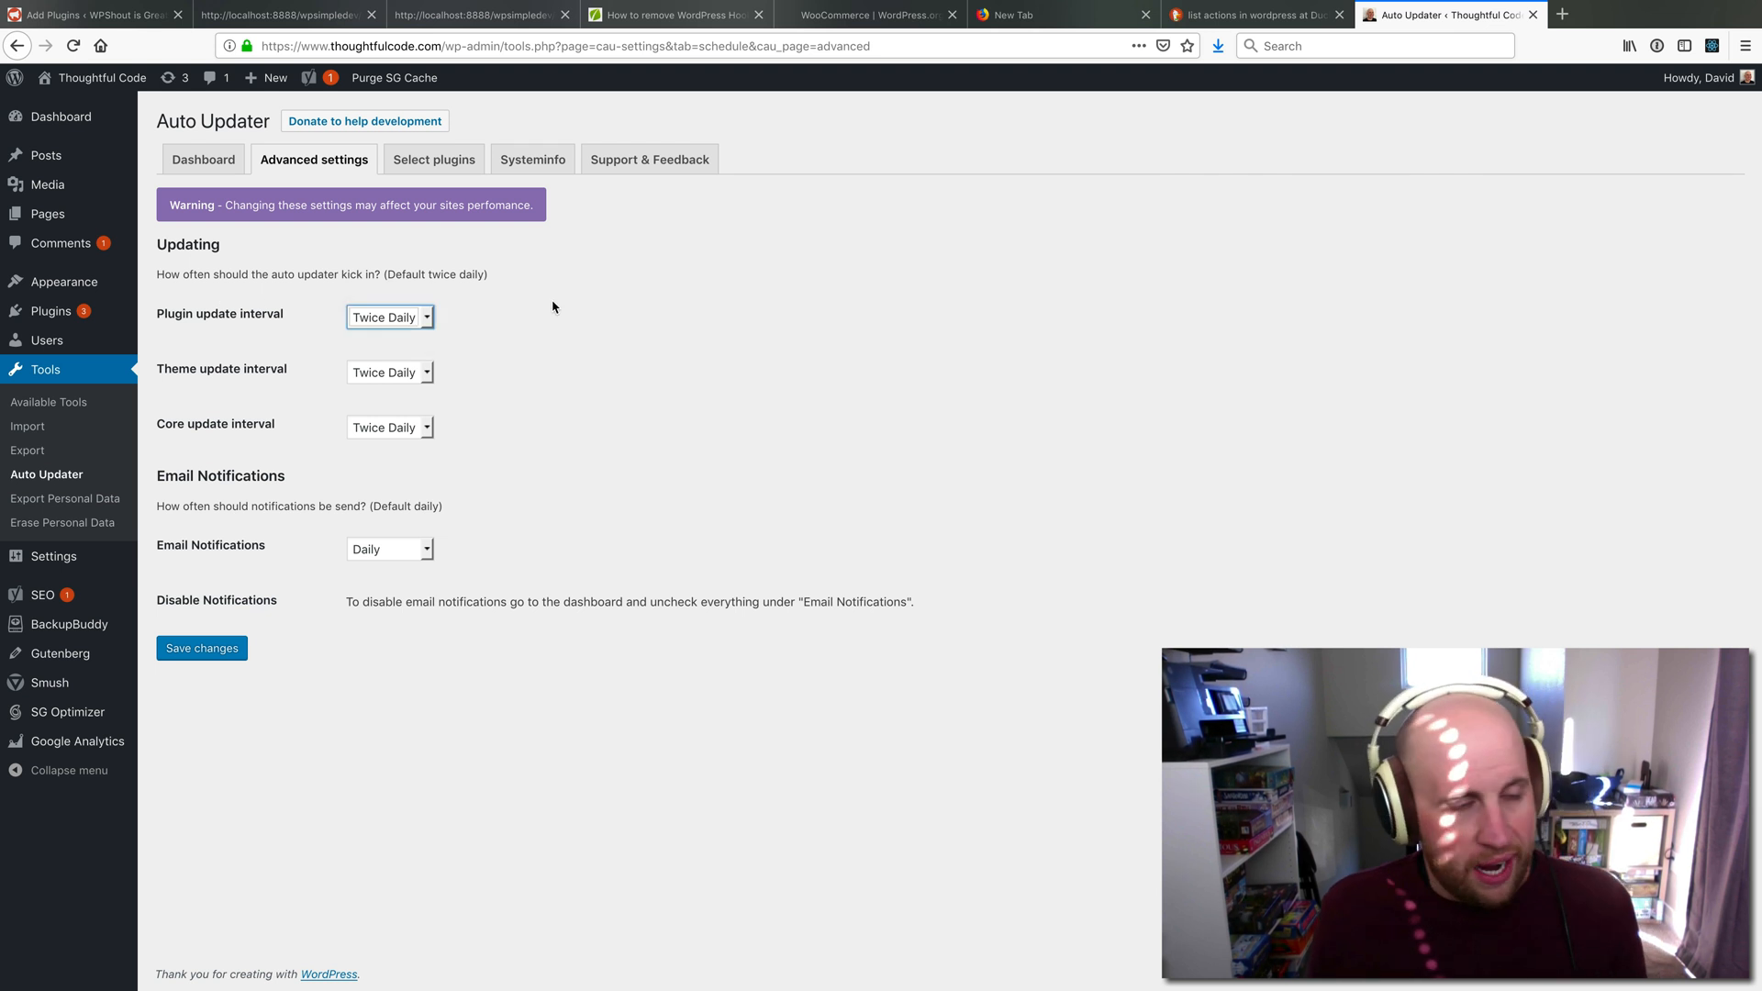
{"action": "mouse_move", "coordinate": [451, 257]}
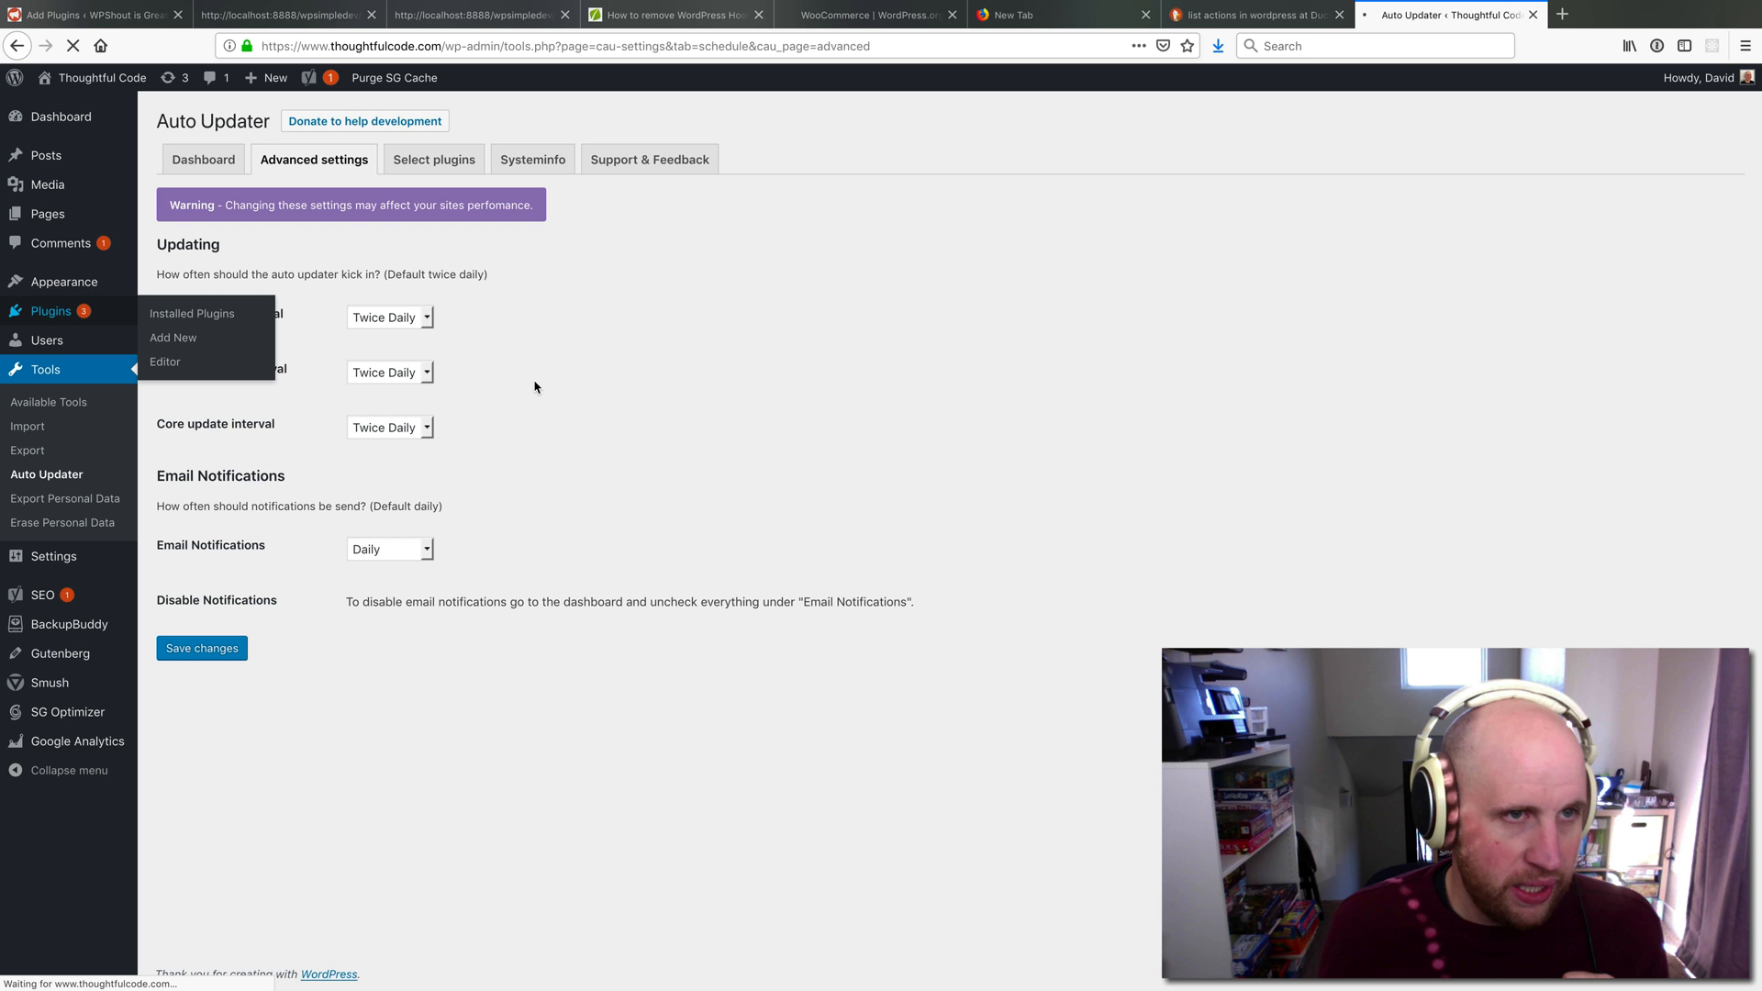
Check Installed Plugins, return to Tools > Auto Updater and reach the Select plugins list
{"action": "left_click", "coordinate": [192, 314]}
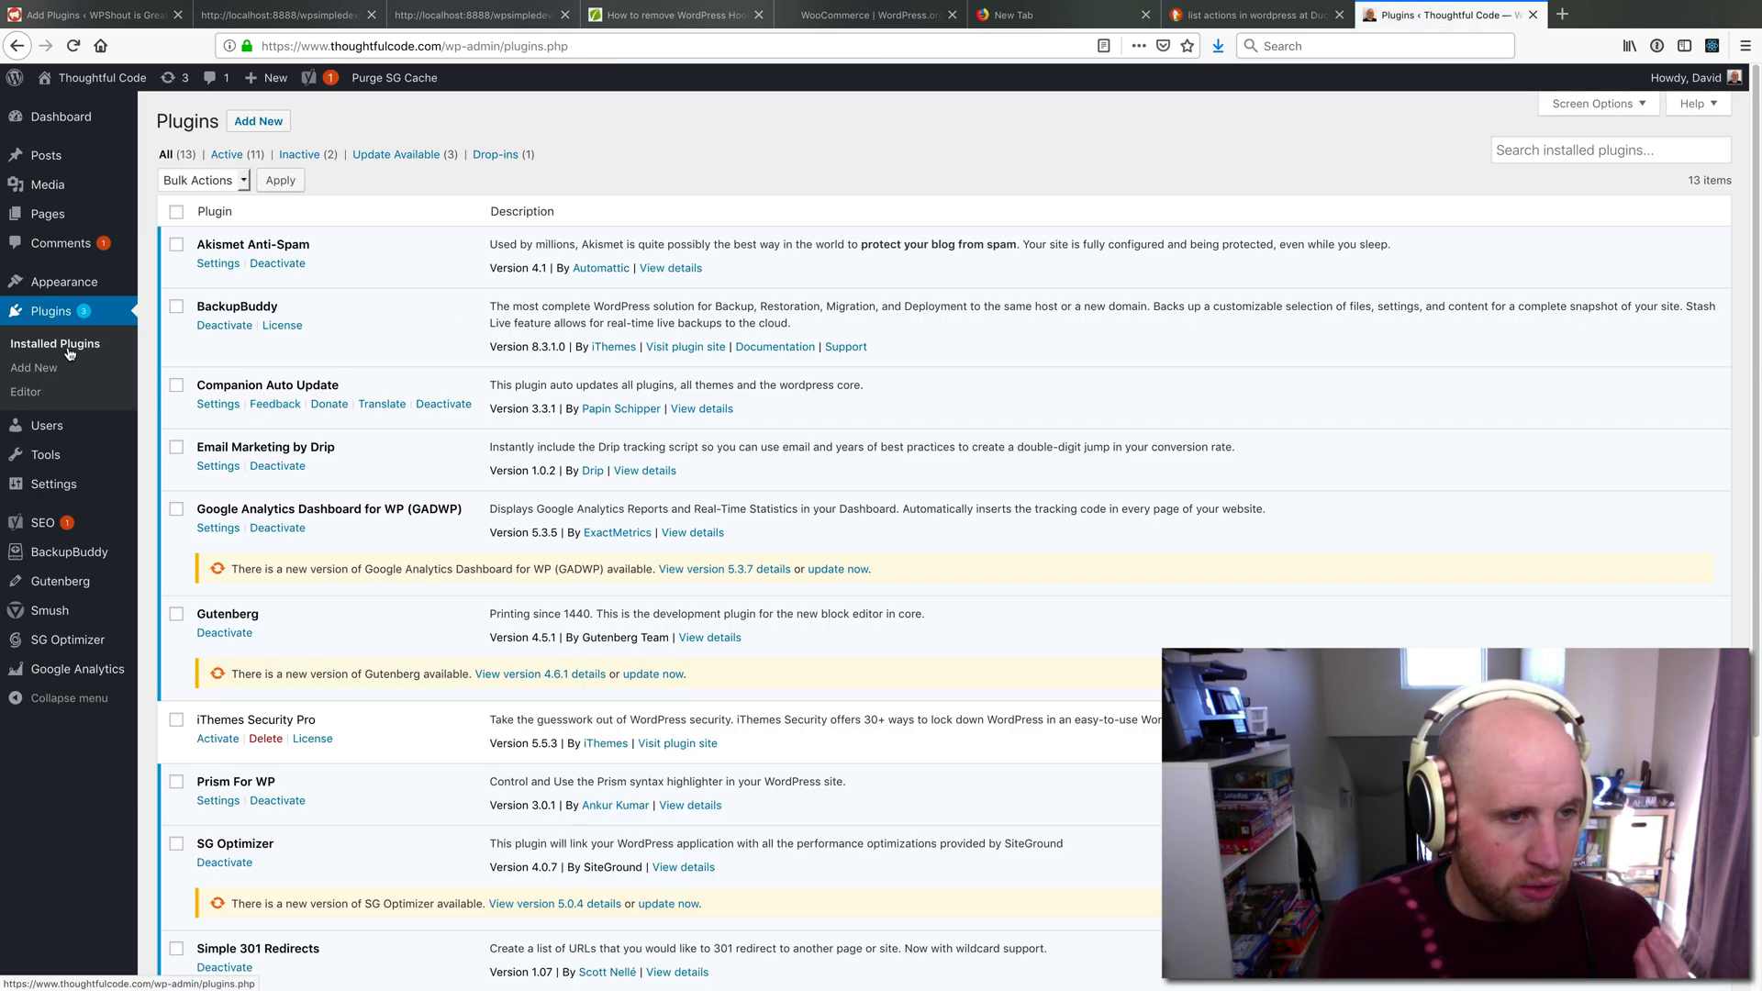
{"action": "left_click", "coordinate": [44, 454]}
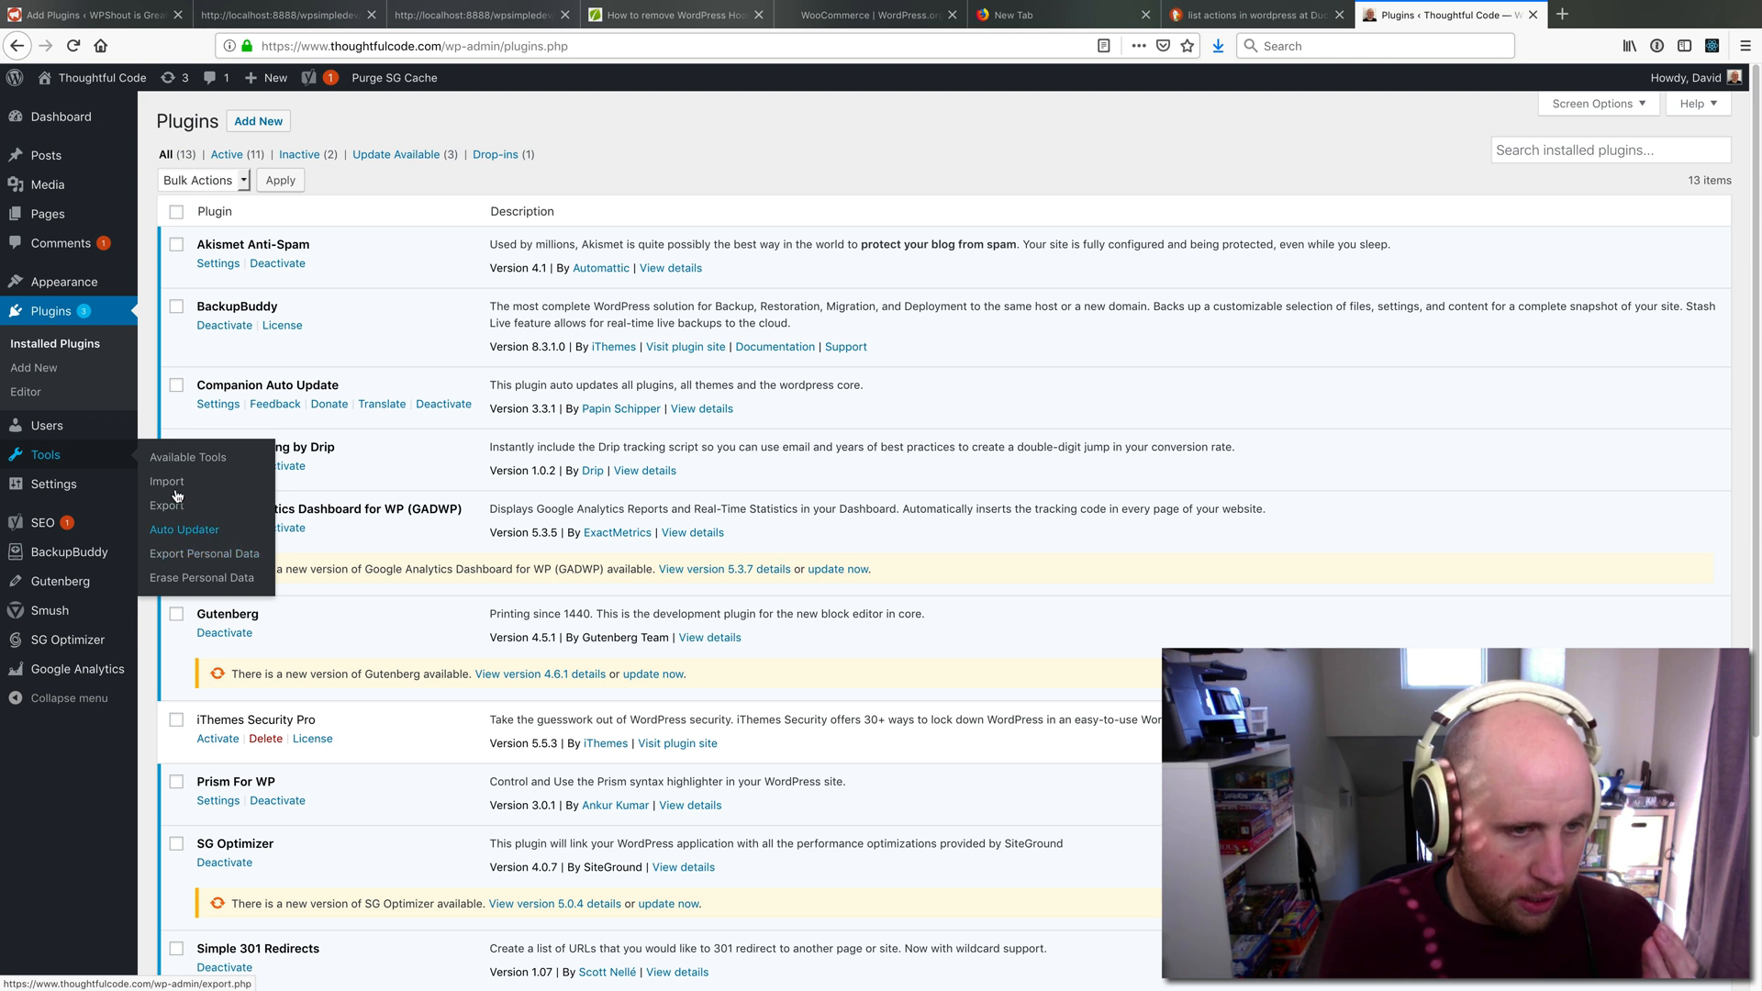
{"action": "left_click", "coordinate": [183, 528]}
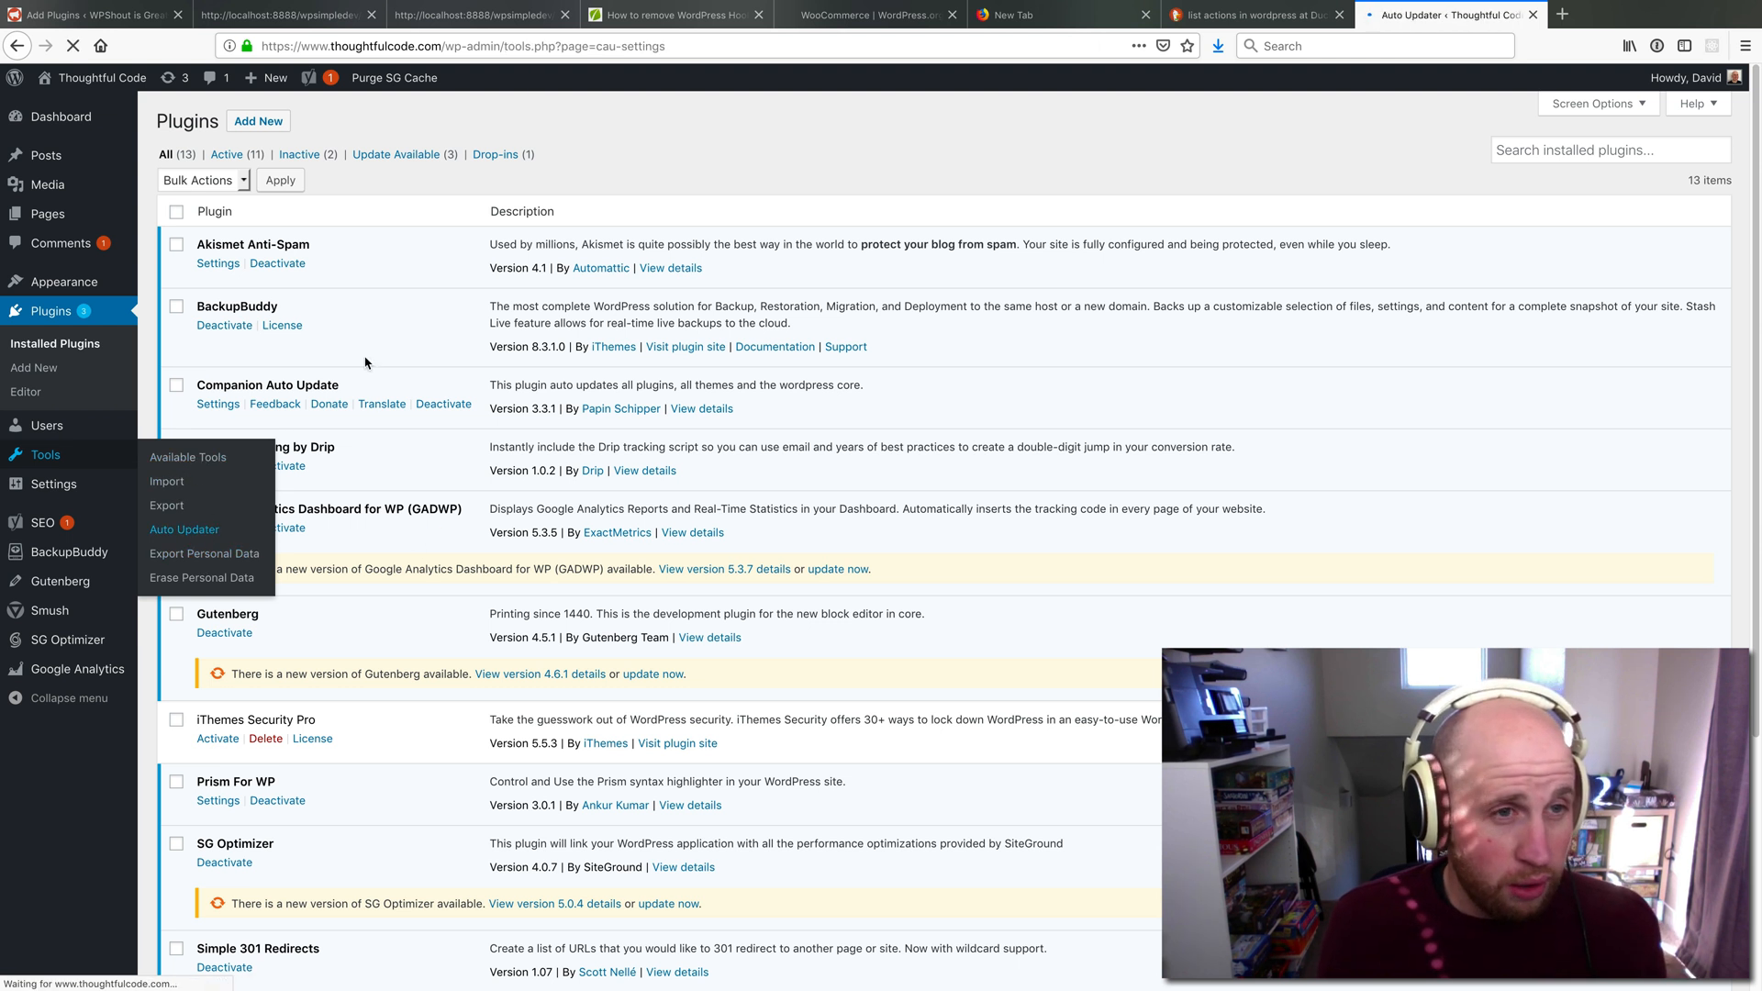
{"action": "left_click", "coordinate": [183, 528]}
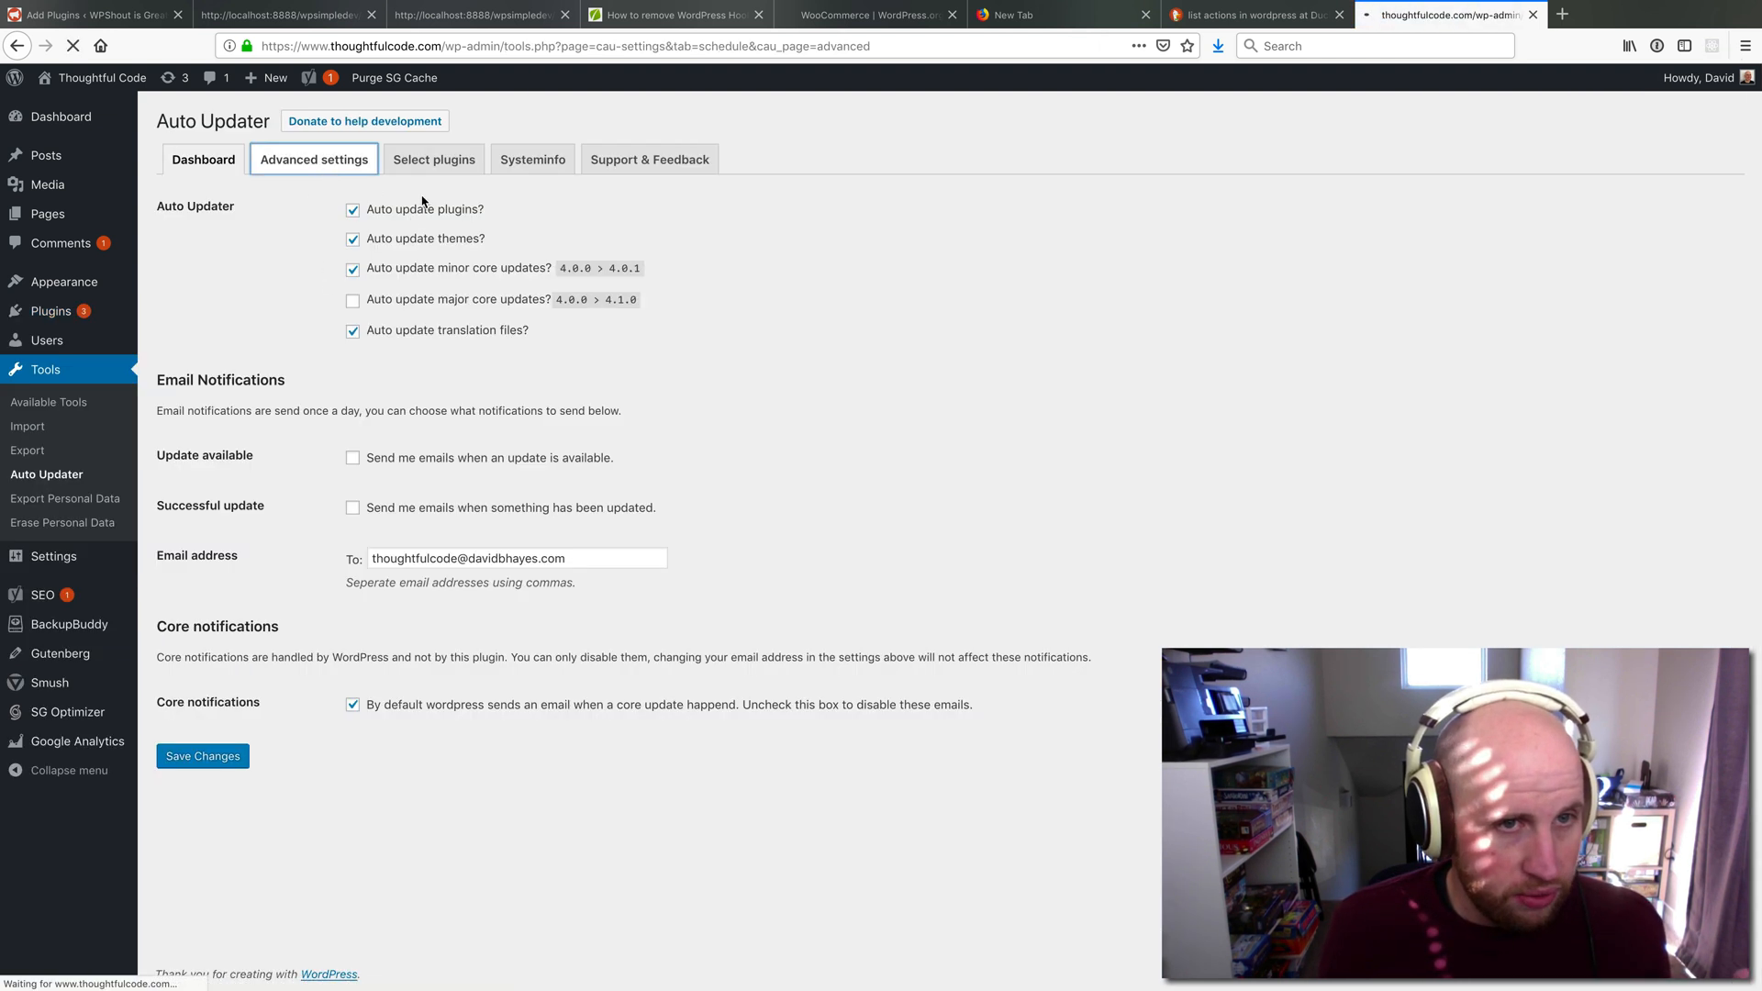
{"action": "left_click", "coordinate": [434, 158]}
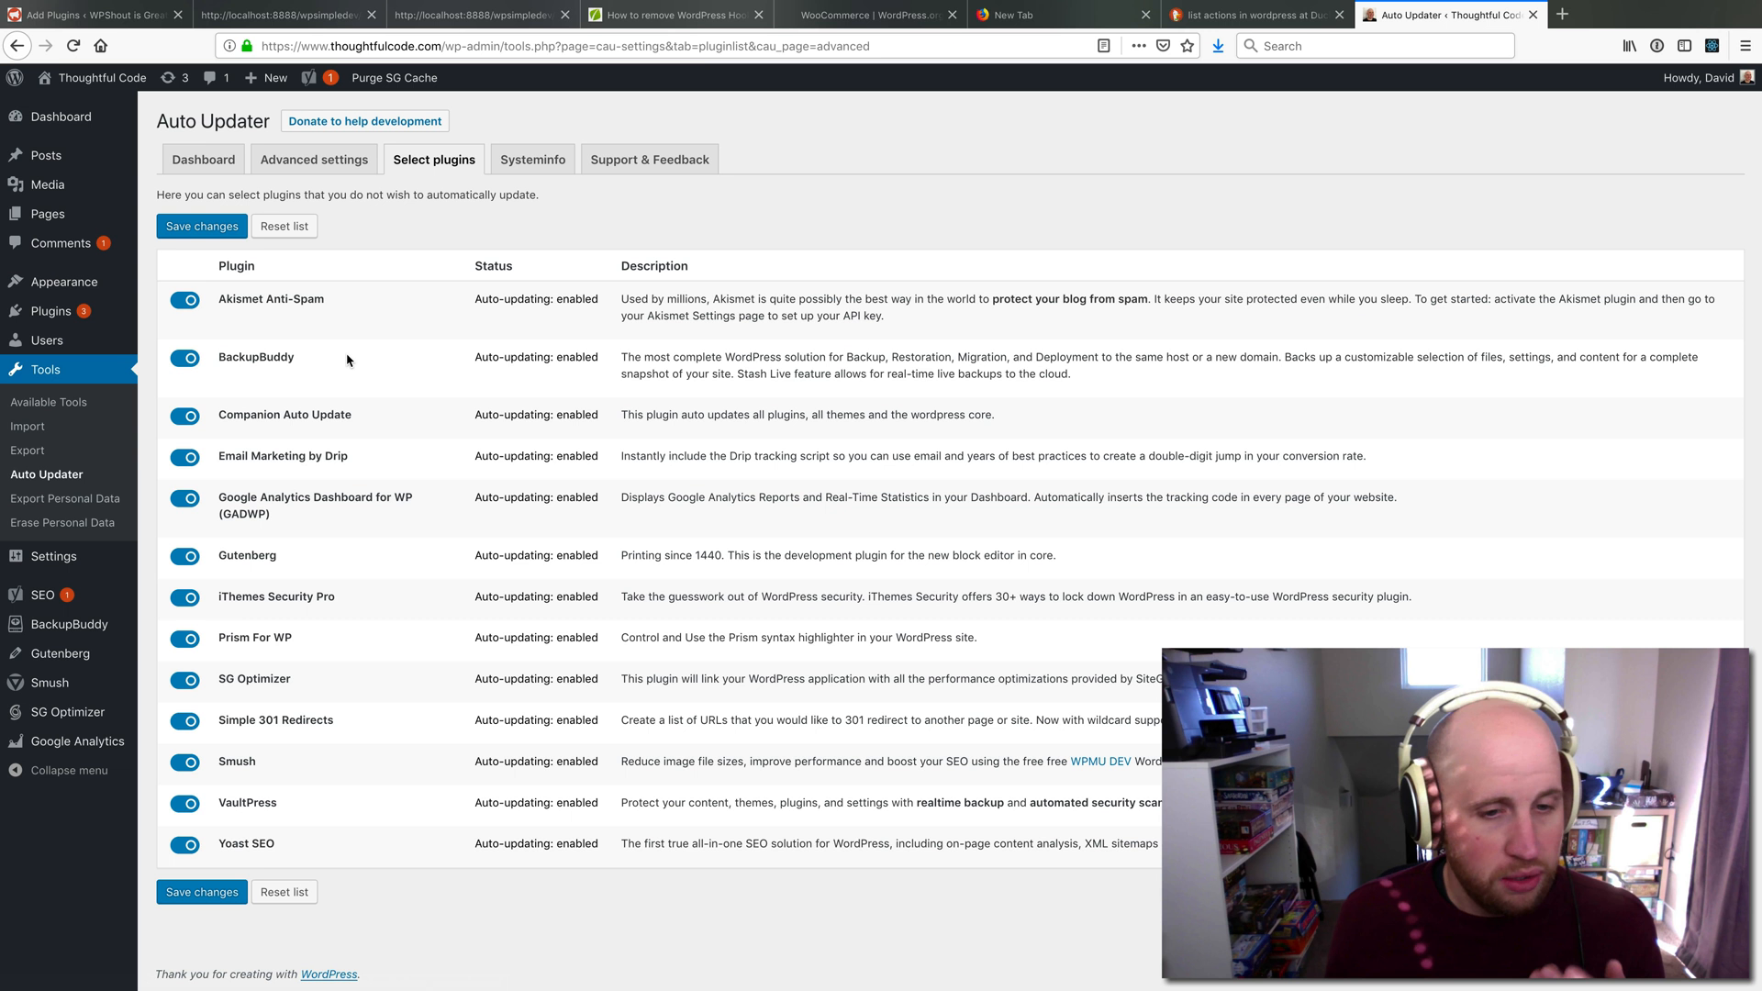
{"action": "mouse_move", "coordinate": [407, 233]}
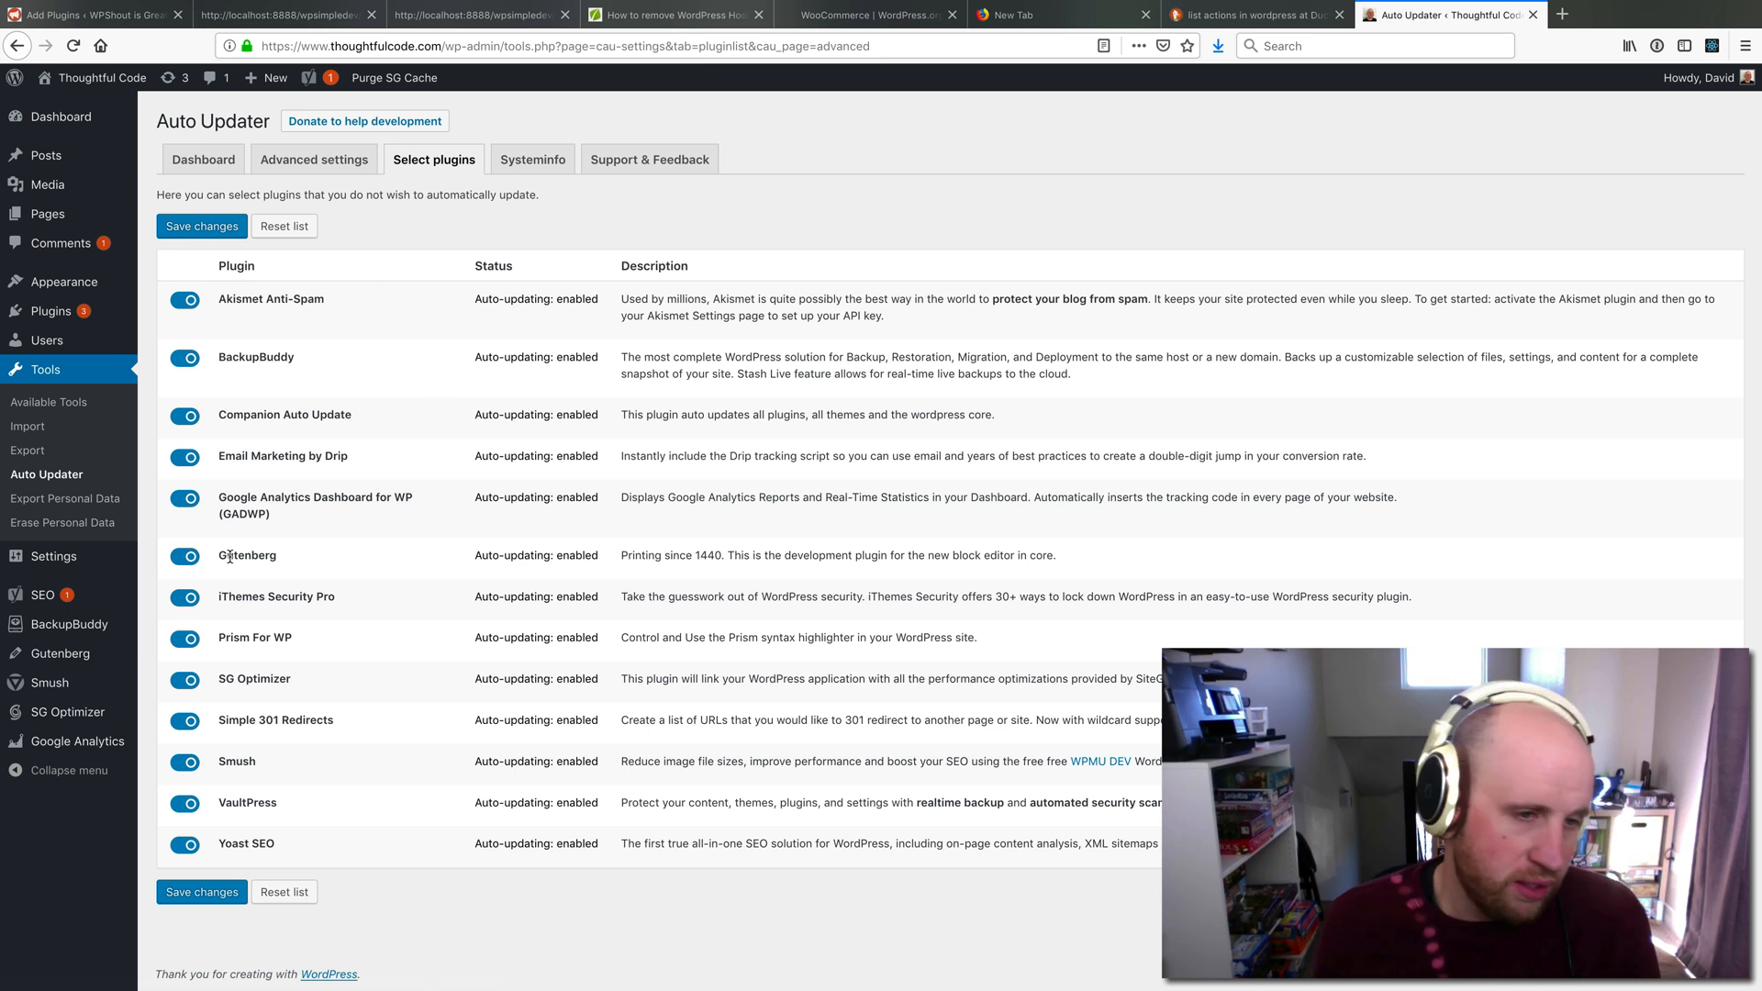
{"action": "mouse_move", "coordinate": [580, 506]}
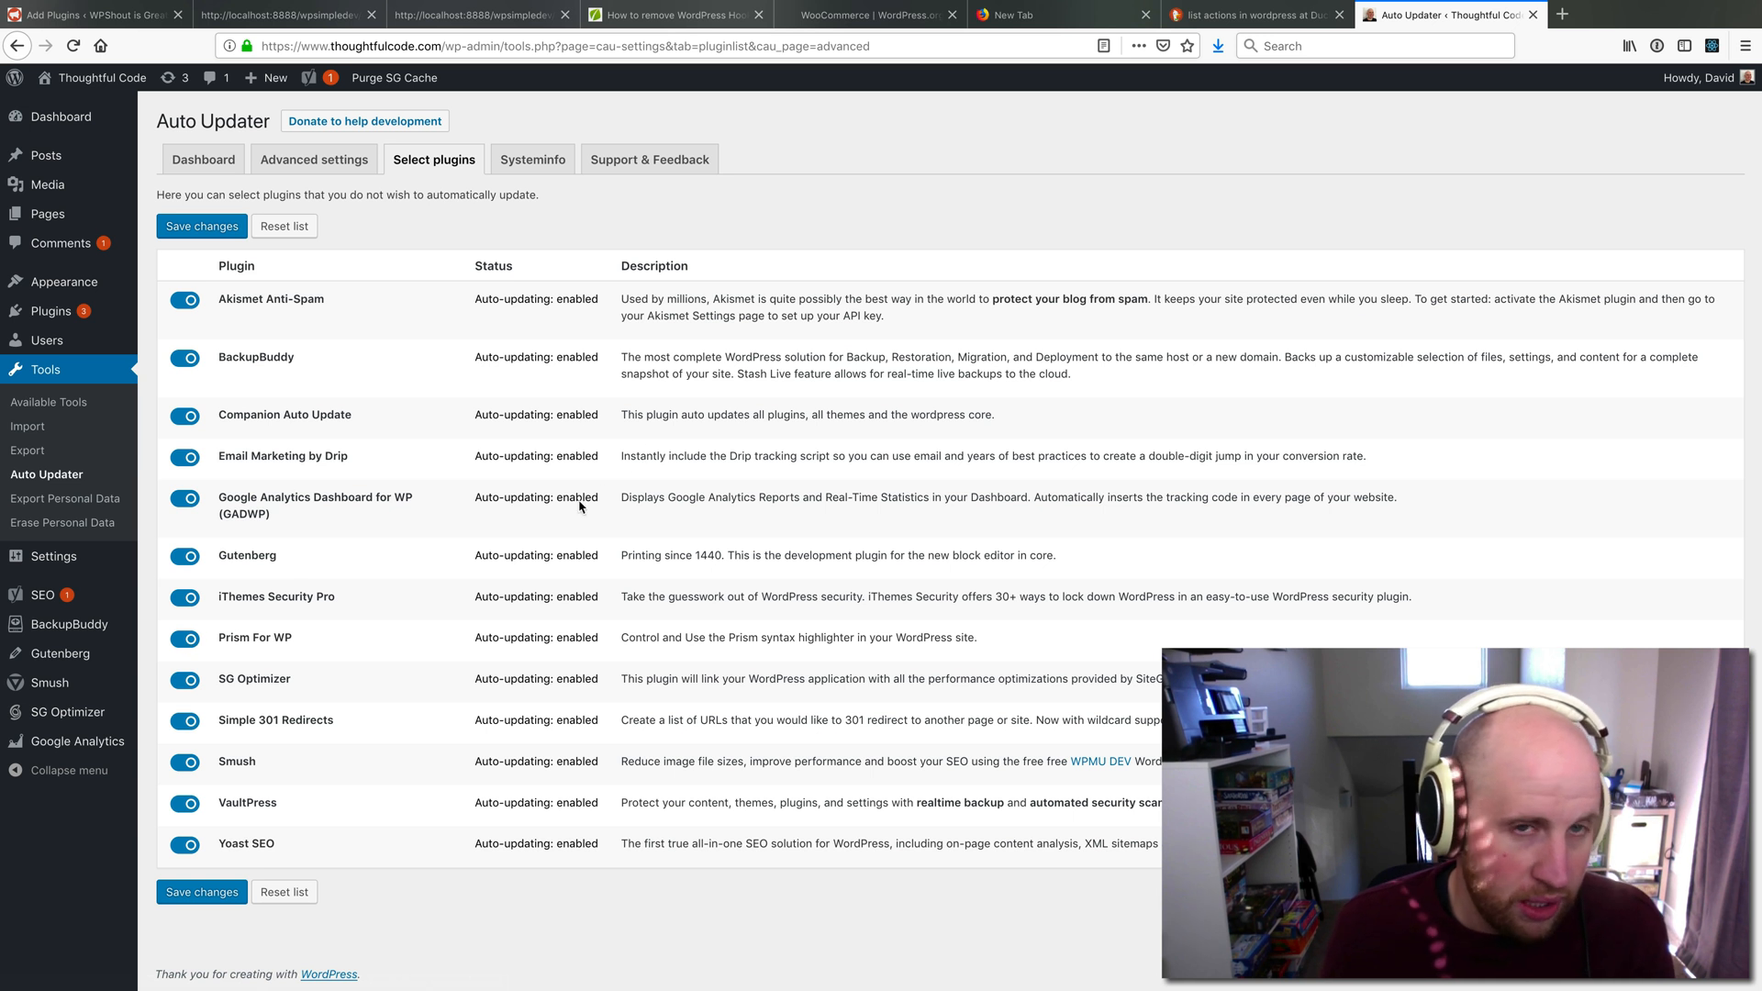
Switch auto-updates for Prism For WP off and back on, leaving every plugin auto-updating
{"action": "left_click", "coordinate": [184, 636]}
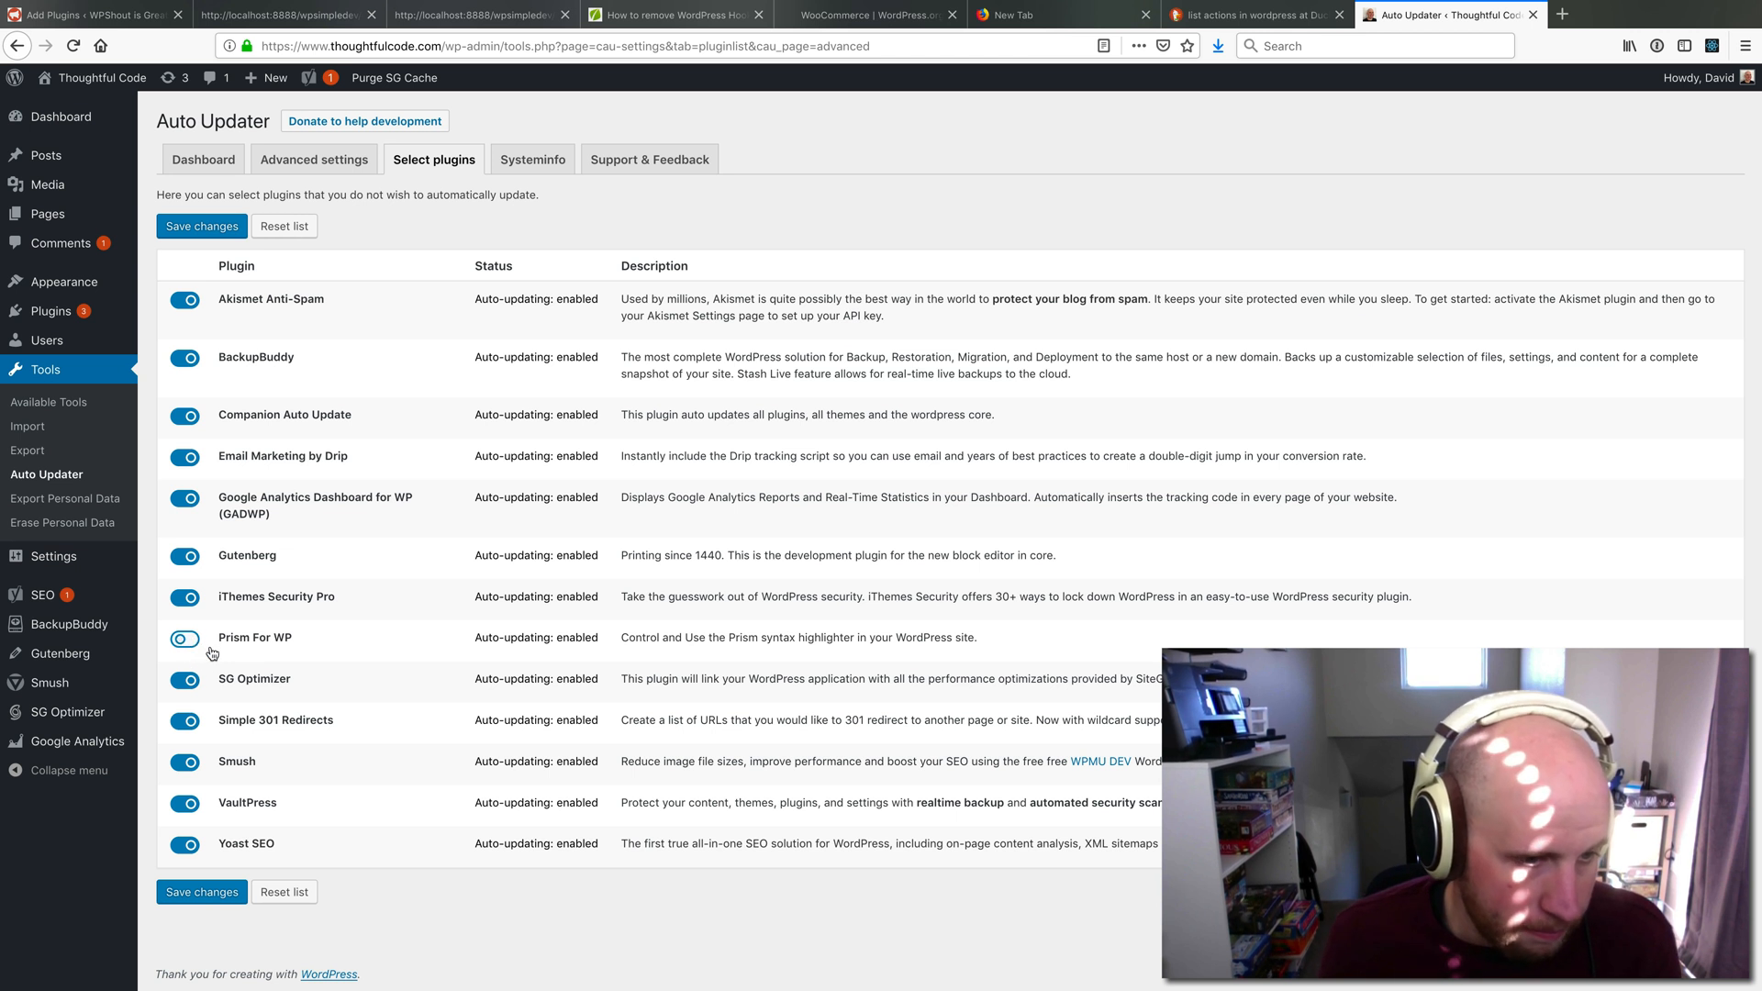
{"action": "left_click", "coordinate": [184, 639]}
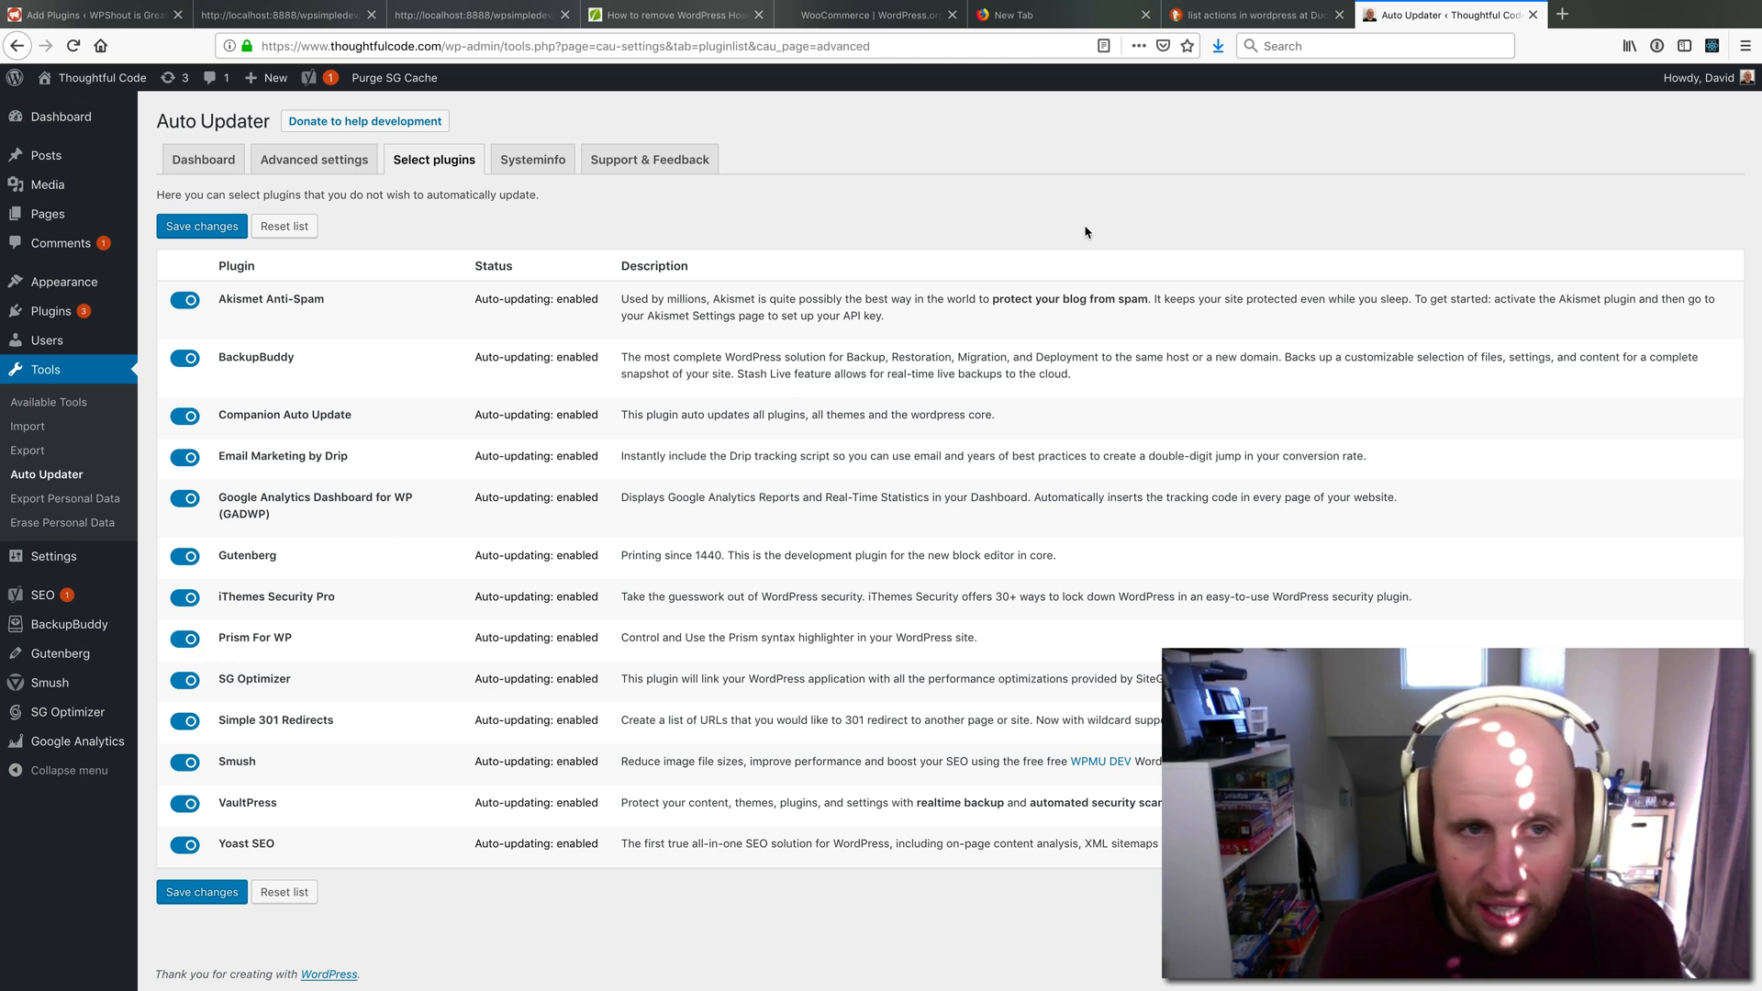